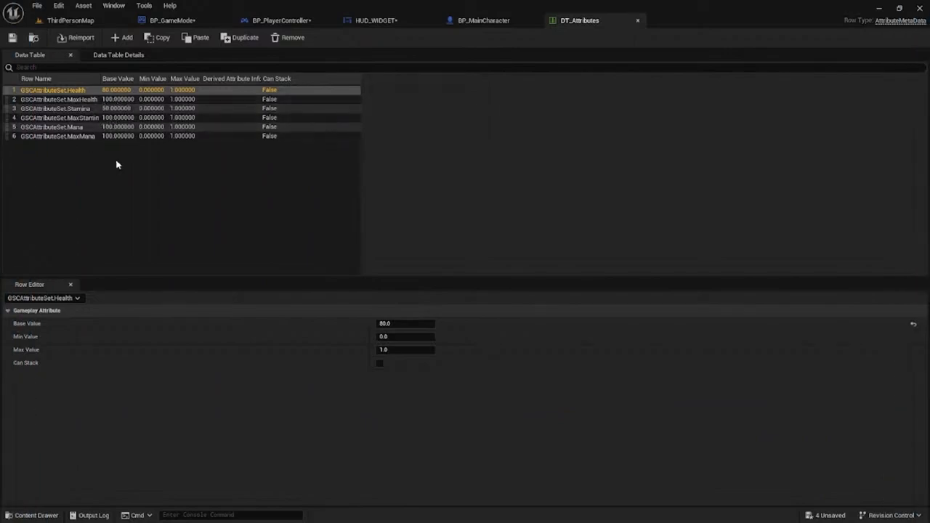
Close the Unreal Editor after reviewing the DT_Attributes rows
{"action": "left_click", "coordinate": [375, 20]}
{"action": "type", "text": "uni"}
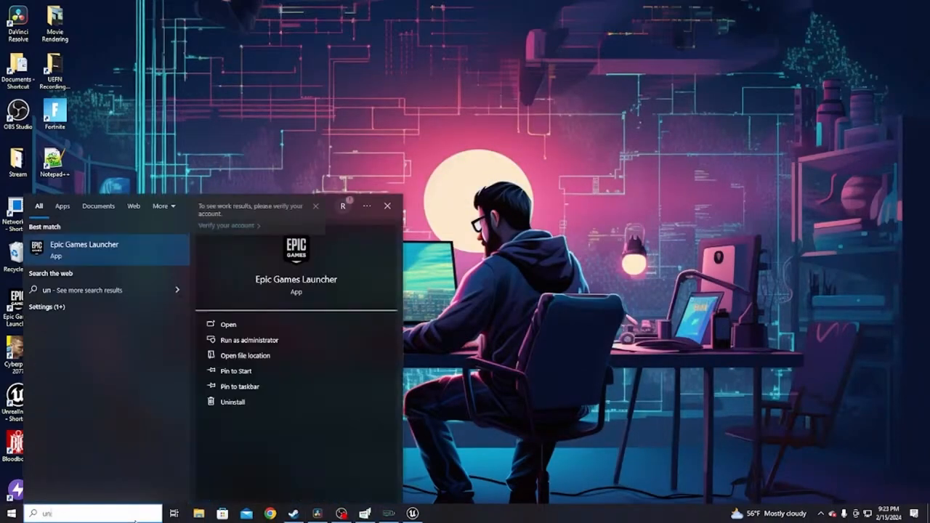
Launch the RapBattle project from Epic Games Launcher and close the launcher
{"action": "left_click", "coordinate": [228, 323]}
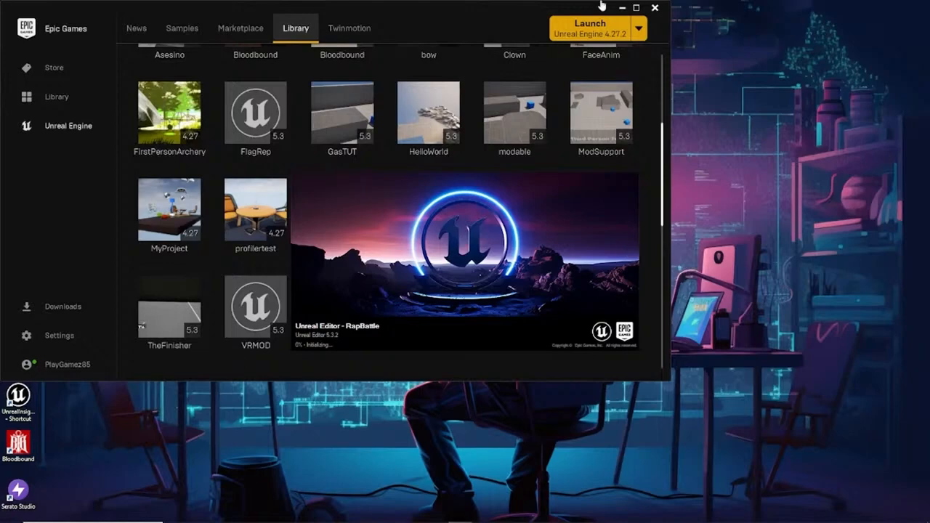
{"action": "left_click", "coordinate": [654, 9]}
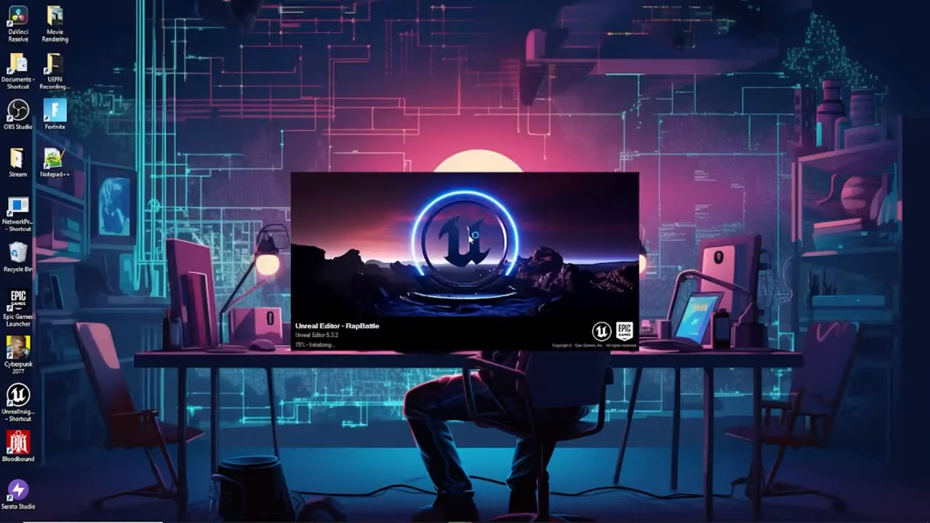
{"action": "mouse_move", "coordinate": [476, 250]}
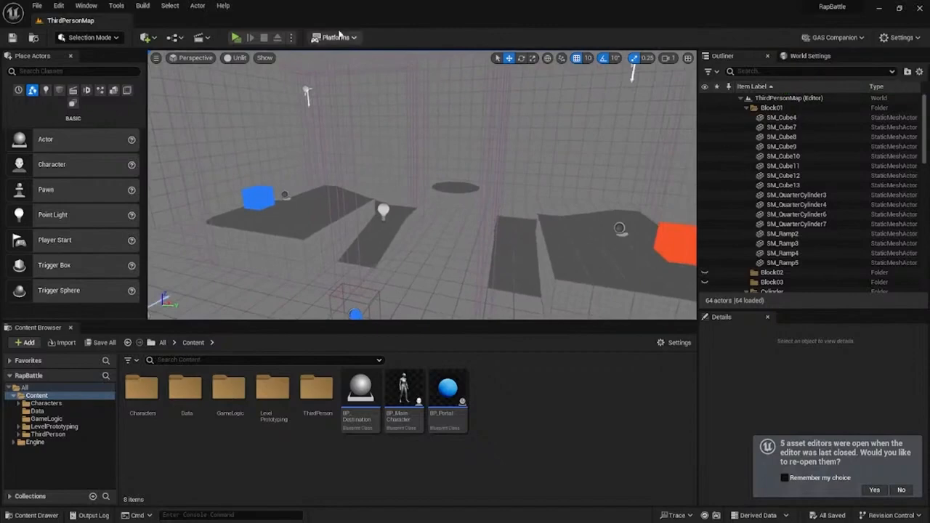
Play-test the HUD attribute bars in the viewport, then browse to the GameLogic folder
{"action": "left_click", "coordinate": [235, 38]}
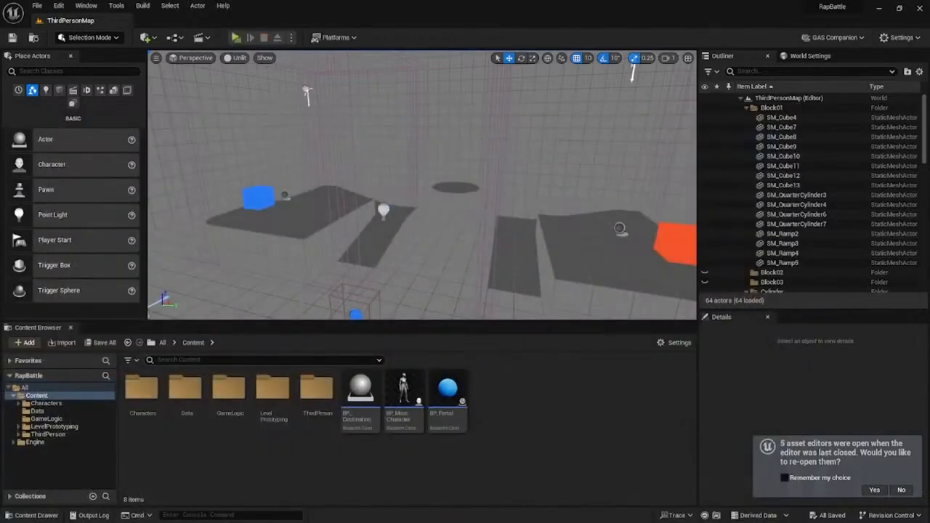
{"action": "left_click", "coordinate": [235, 38]}
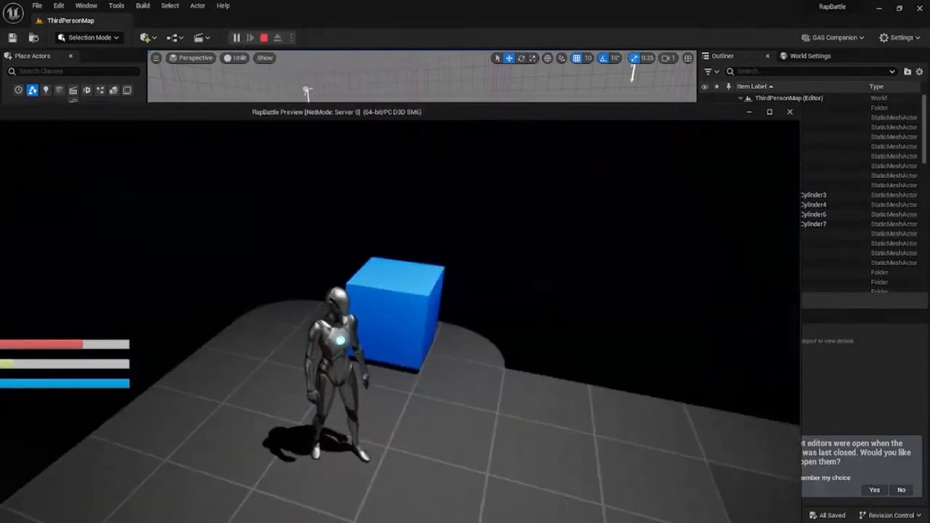
{"action": "left_click", "coordinate": [11, 512]}
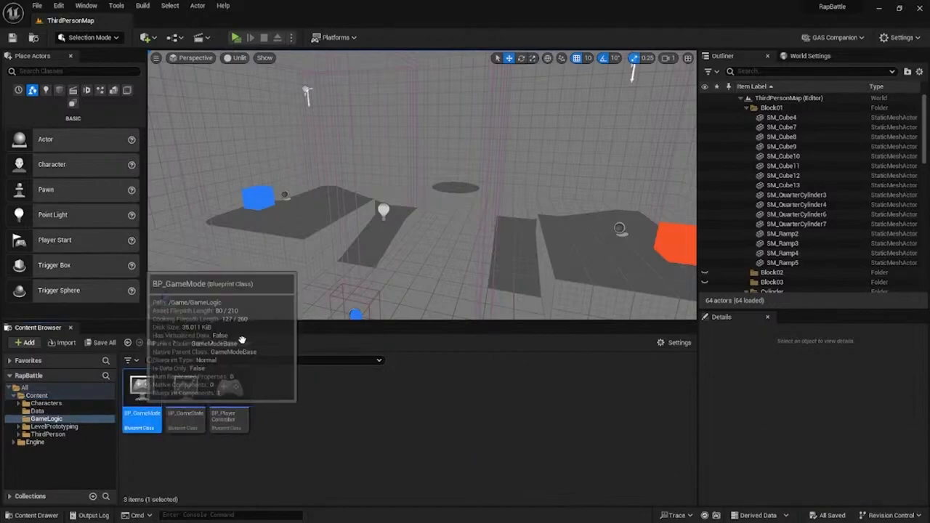
Open BP_PlayerController in the full Blueprint Editor and check the game mode graph
{"action": "double_click", "coordinate": [143, 418]}
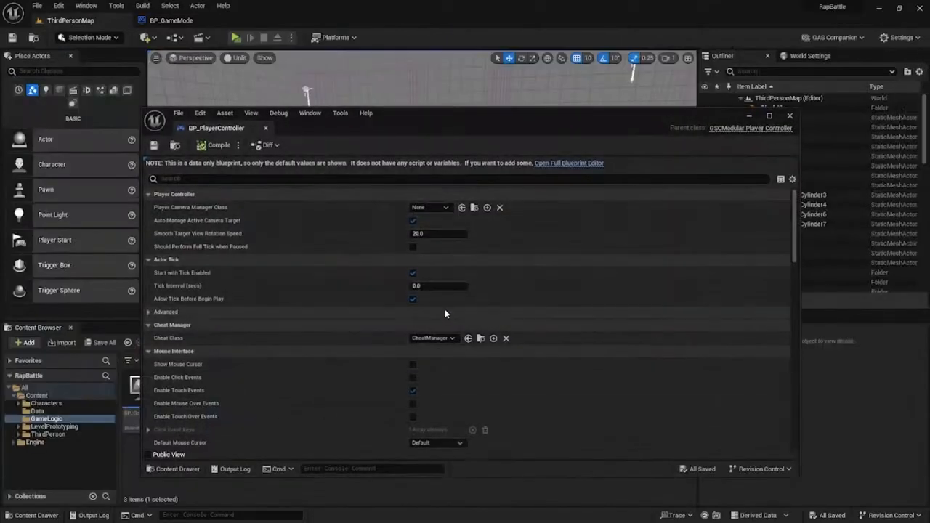
{"action": "left_click", "coordinate": [568, 163]}
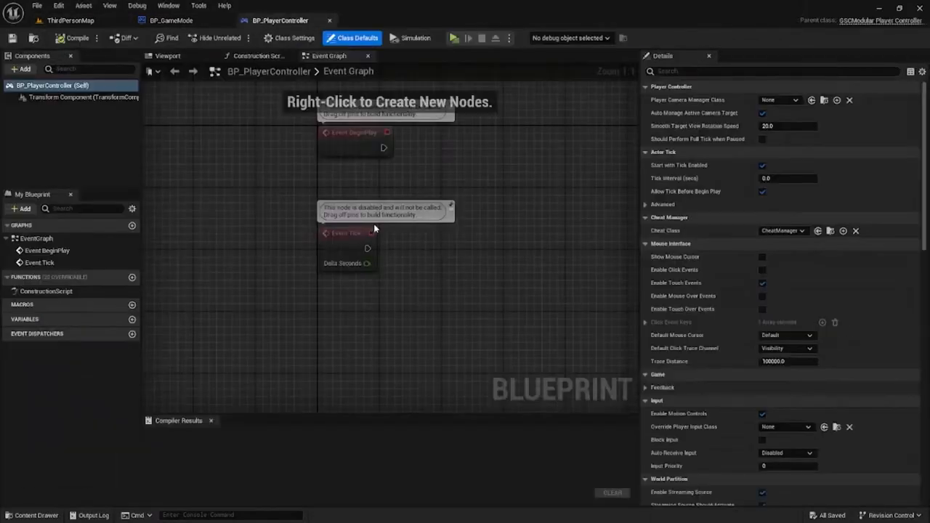
{"action": "left_click", "coordinate": [172, 20]}
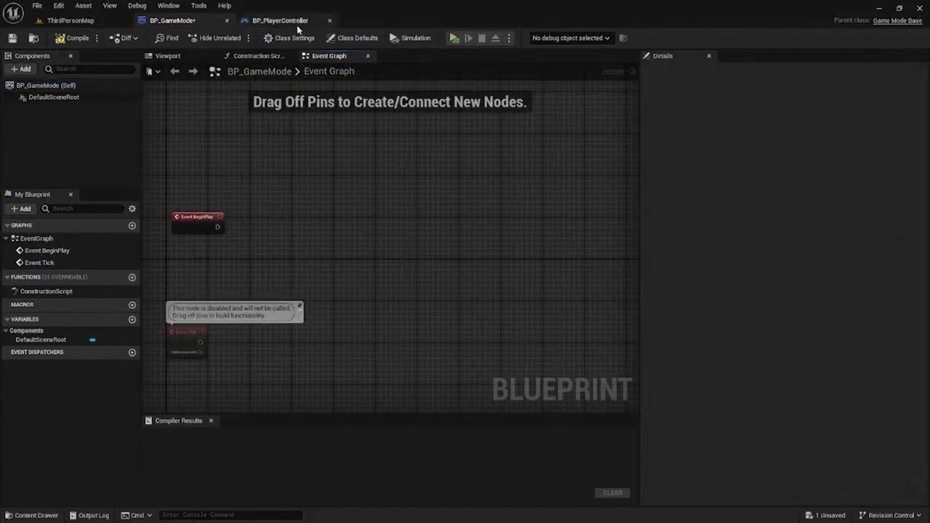
Wire BeginPlay to create the HUD widget and add it to the viewport, then compile
{"action": "left_click", "coordinate": [279, 20]}
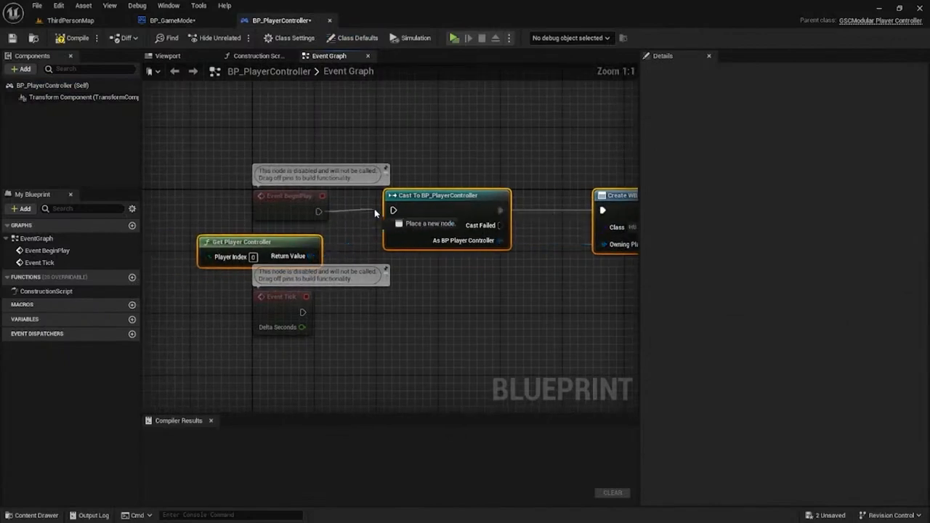
{"action": "scroll", "scroll_direction": "down", "scroll_amount": 3}
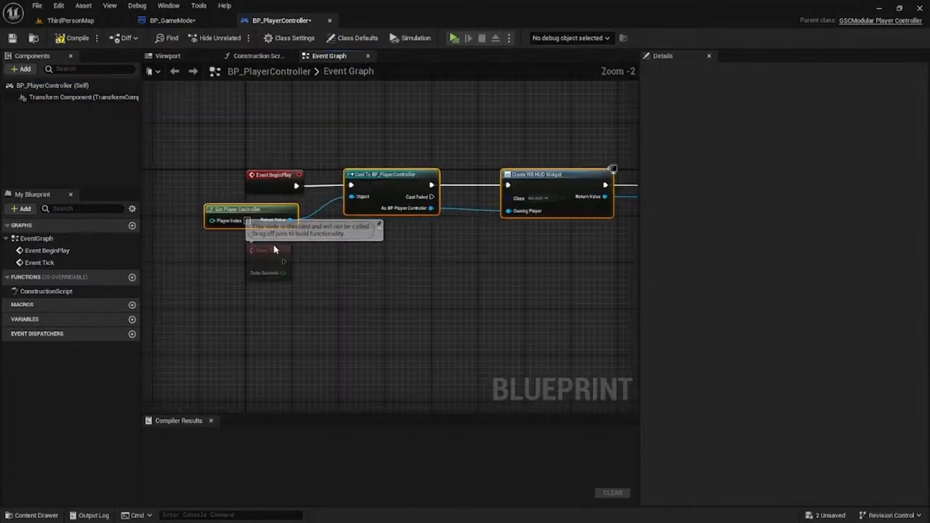
{"action": "left_click", "coordinate": [77, 38]}
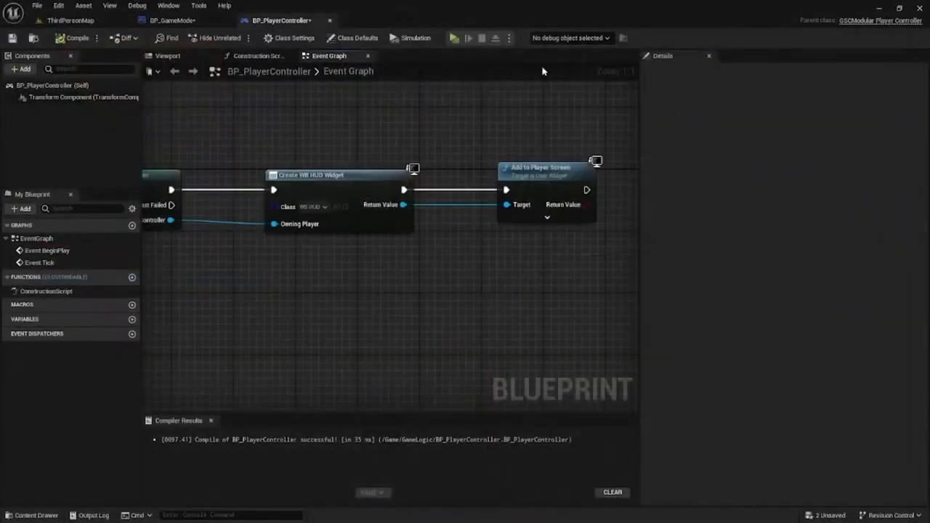
{"action": "left_click", "coordinate": [509, 38]}
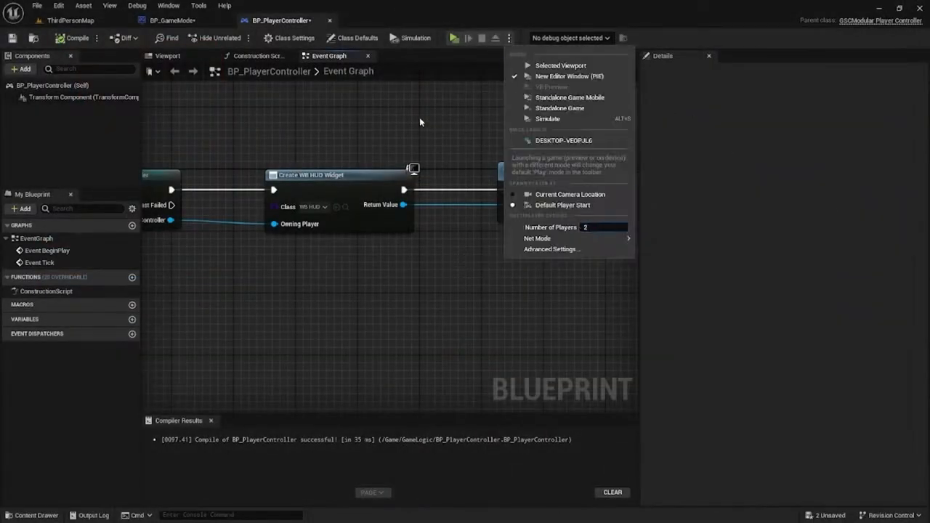
{"action": "left_click", "coordinate": [569, 76]}
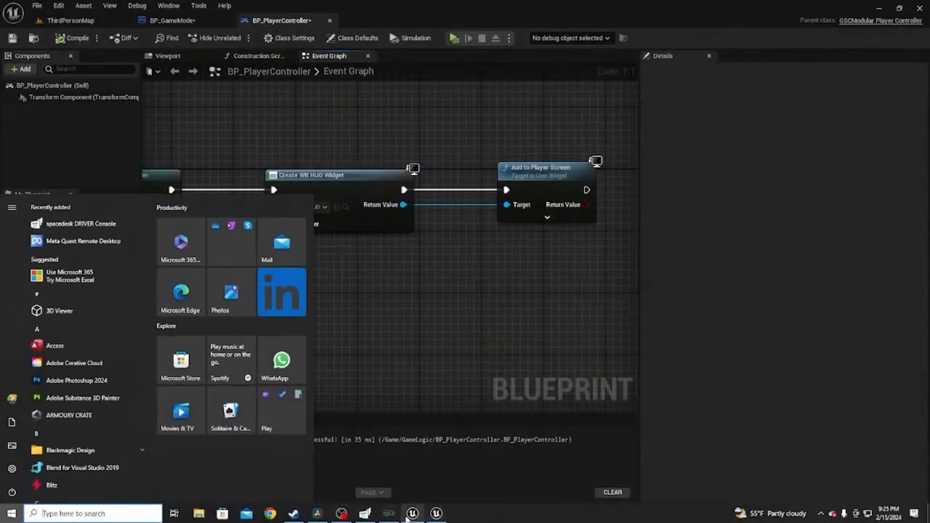
{"action": "left_click", "coordinate": [388, 514]}
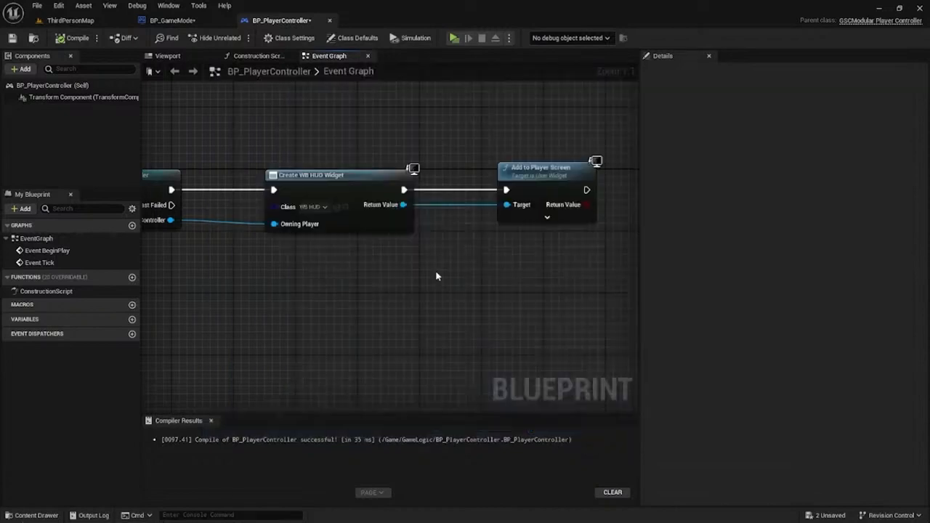
{"action": "left_click", "coordinate": [172, 20]}
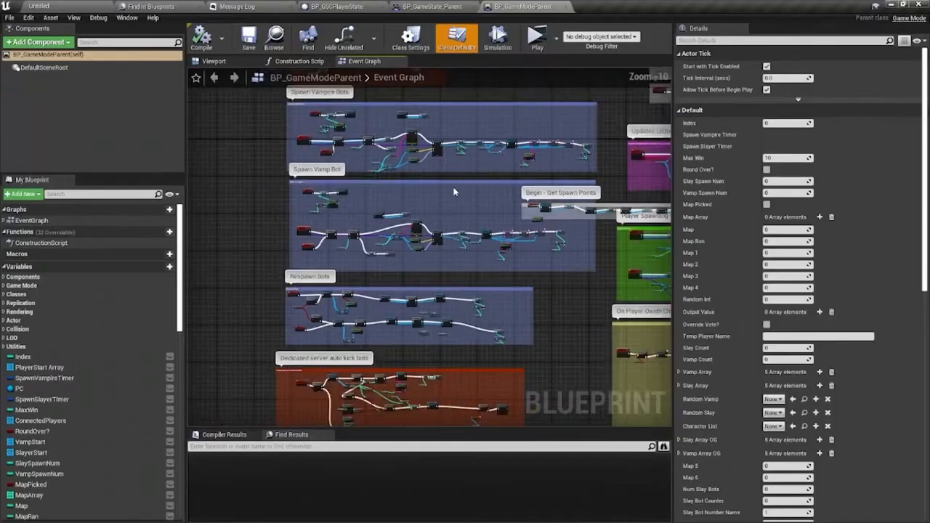
Return to BP_GameMode's graph after viewing the older project's spawn timer logic
{"action": "left_click", "coordinate": [430, 6]}
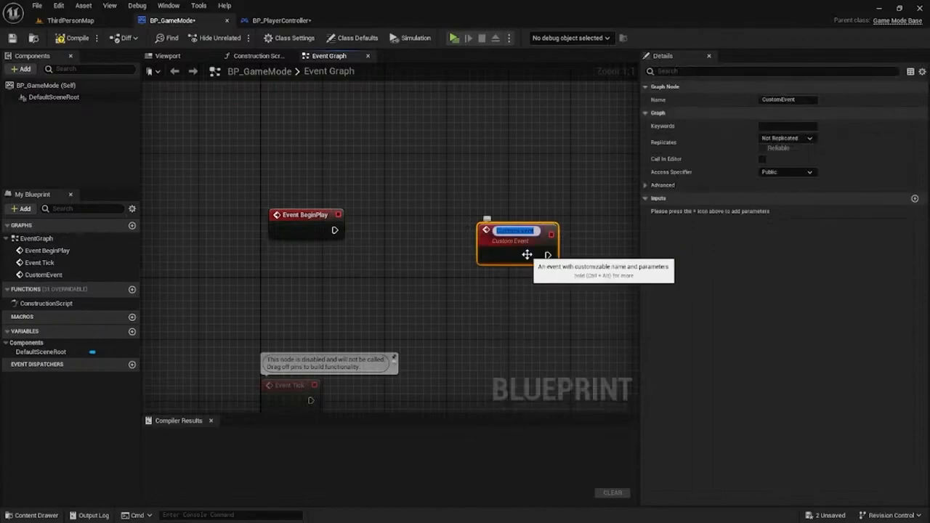
Name the custom event Start Timer, set its replication, and add a Start Timer call node
{"action": "type", "text": "Start Timer"}
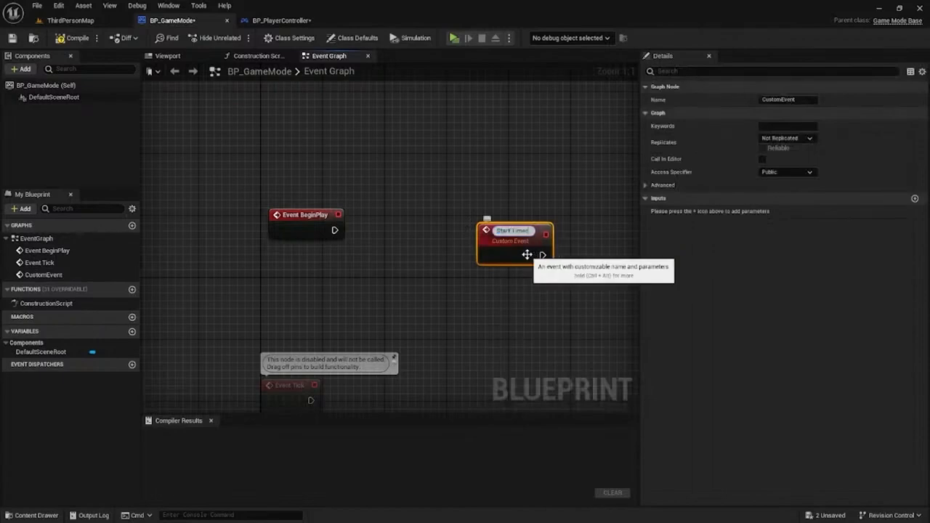
{"action": "left_click", "coordinate": [788, 138]}
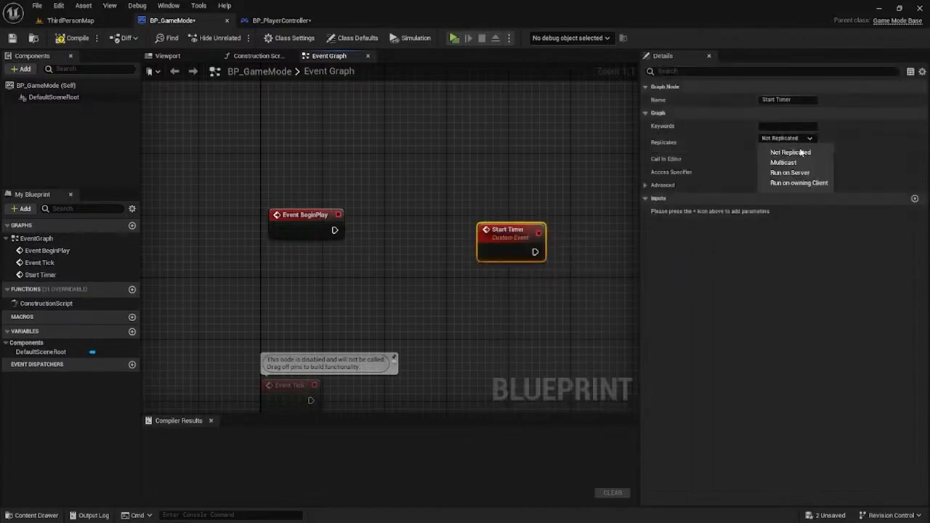
{"action": "left_click", "coordinate": [791, 171]}
{"action": "type", "text": "start tim"}
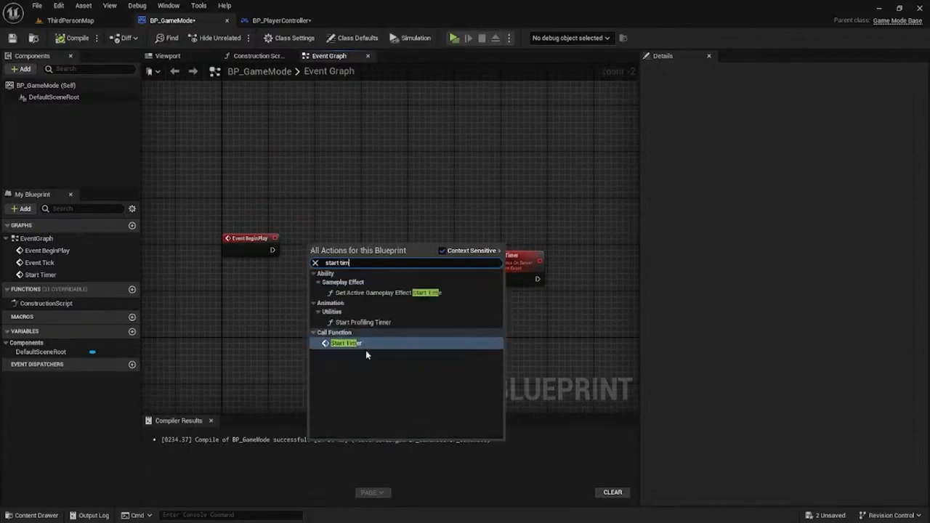
{"action": "left_click", "coordinate": [346, 343]}
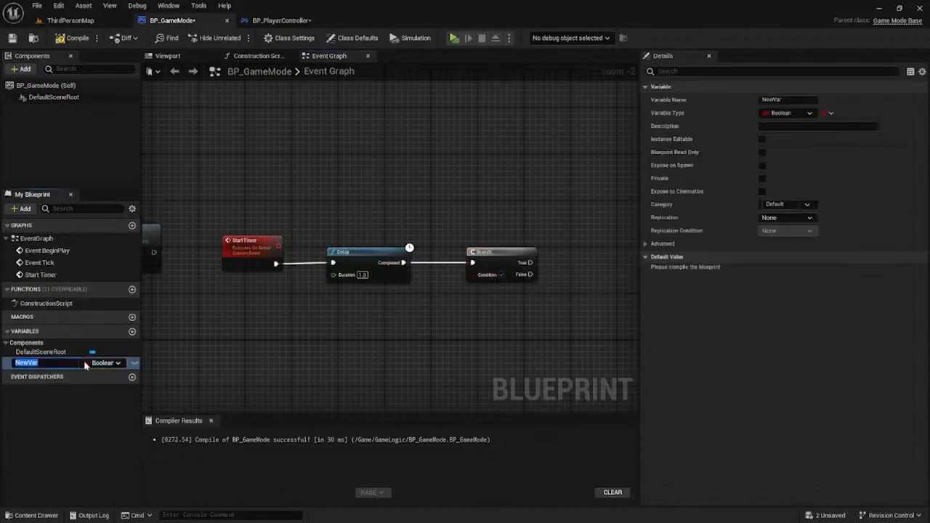
Add Round Seconds and Round Minutes variables and make both Float
{"action": "type", "text": "Ro"}
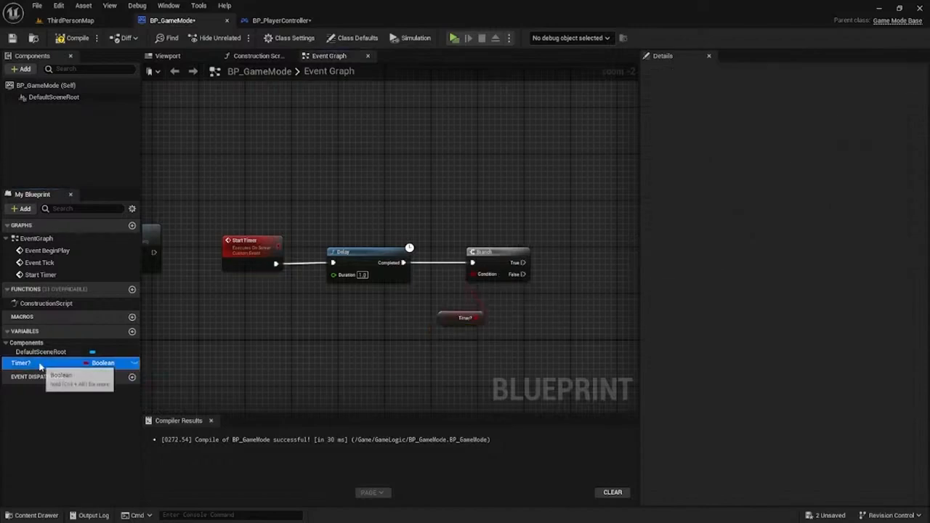
{"action": "left_click", "coordinate": [20, 363]}
{"action": "type", "text": "Round S"}
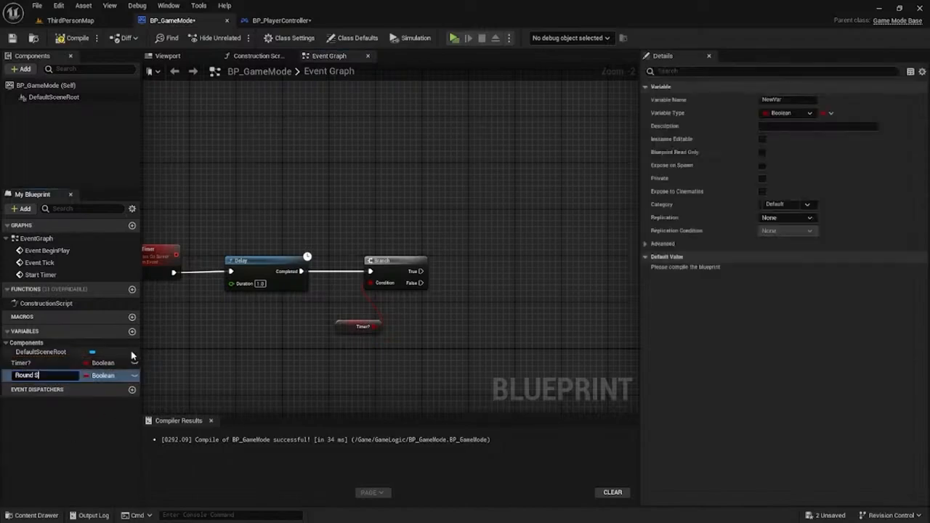
{"action": "left_click", "coordinate": [808, 113]}
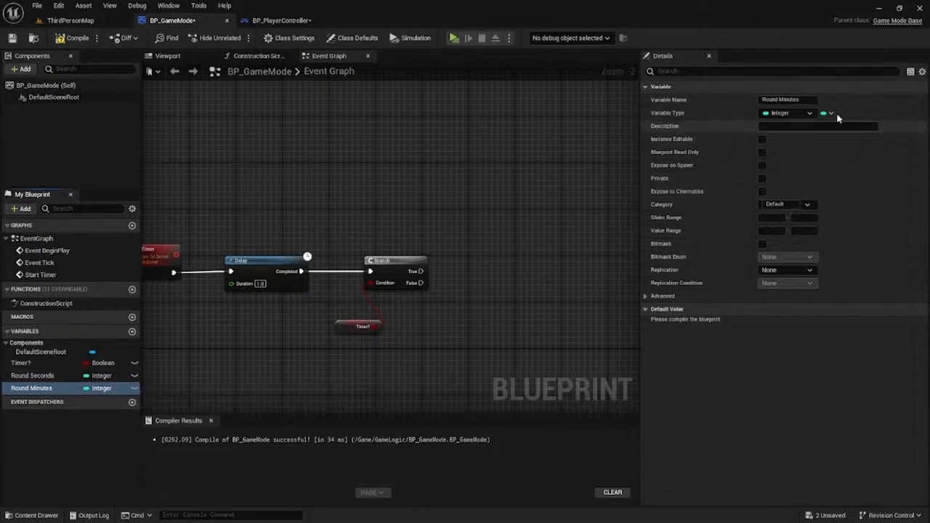
{"action": "left_click", "coordinate": [32, 375]}
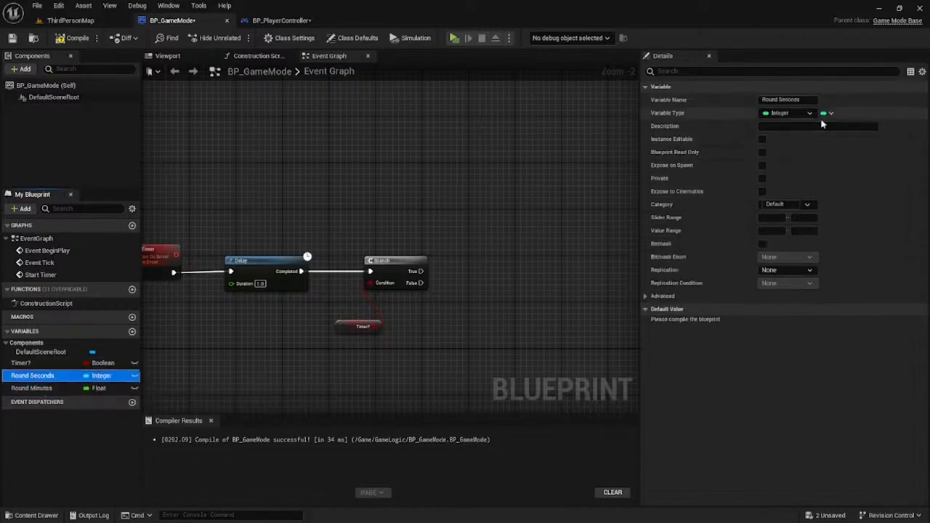
{"action": "left_click", "coordinate": [787, 114]}
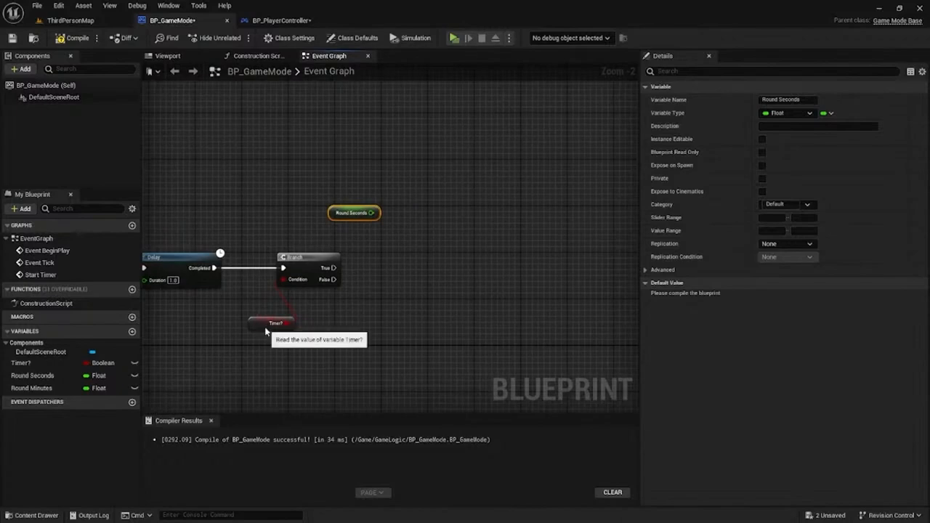
Add an Equal check on Round Seconds feeding the second Branch
{"action": "left_click", "coordinate": [276, 323]}
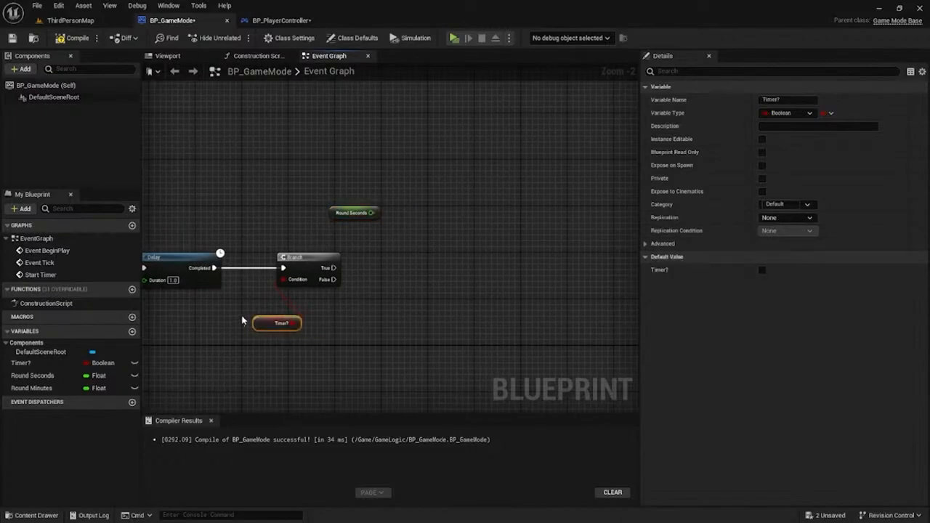
{"action": "left_click", "coordinate": [354, 224]}
{"action": "type", "text": "=="}
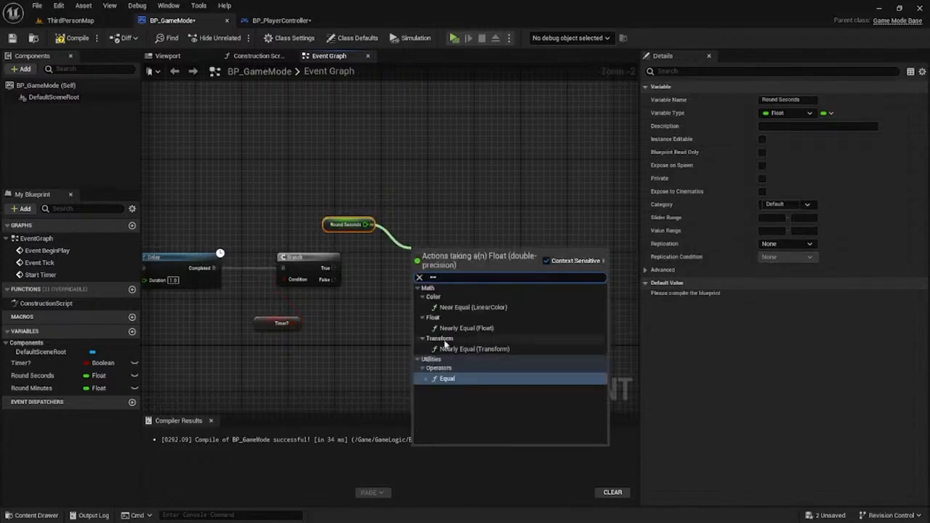
{"action": "left_click", "coordinate": [447, 377]}
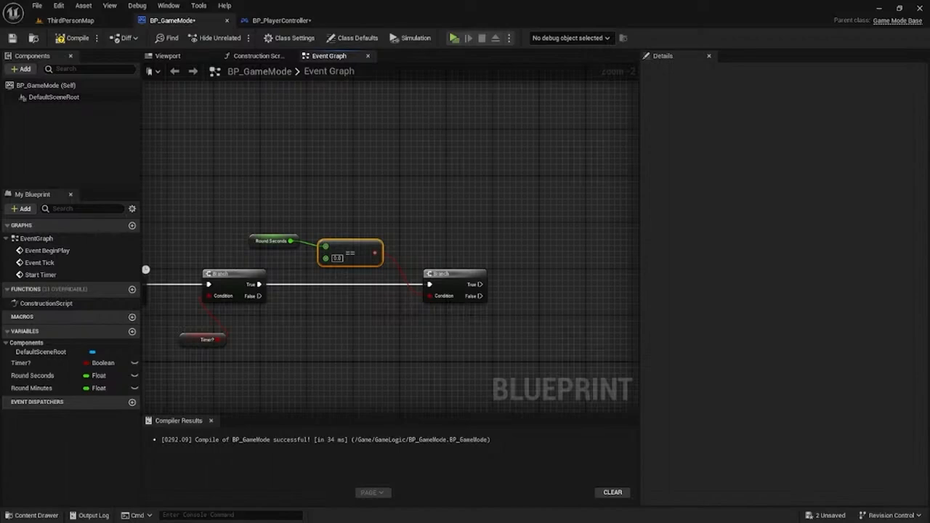
{"action": "mouse_move", "coordinate": [526, 267]}
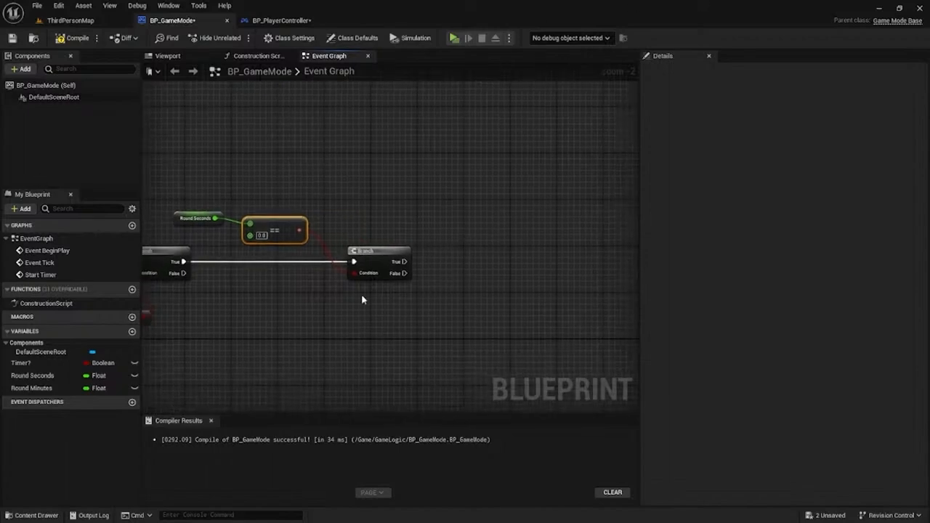
Set Round Seconds on the Branch False path from an Add node value
{"action": "left_click", "coordinate": [32, 375]}
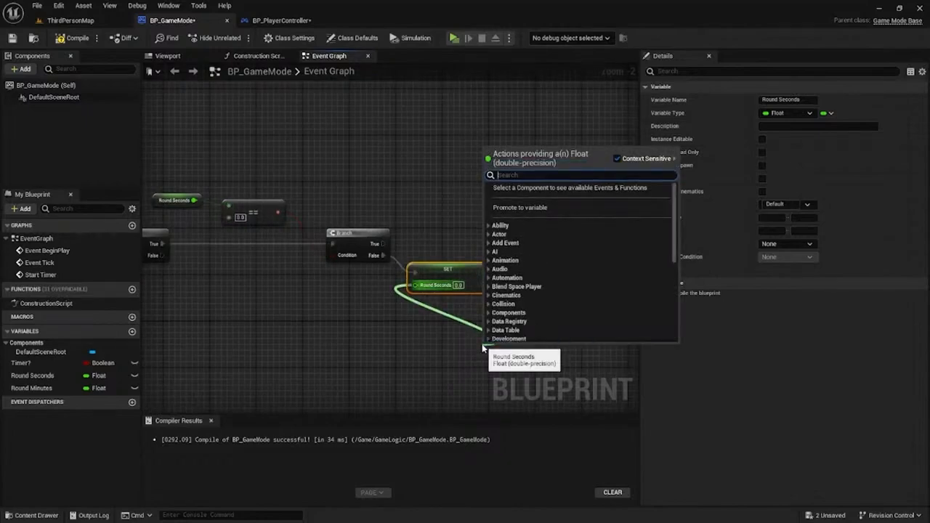
{"action": "left_click", "coordinate": [499, 356]}
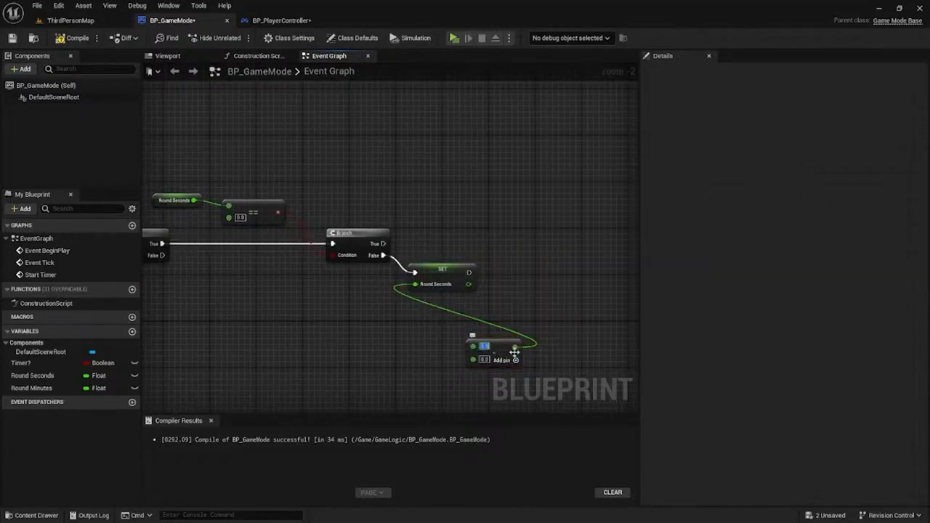
{"action": "left_click", "coordinate": [32, 375]}
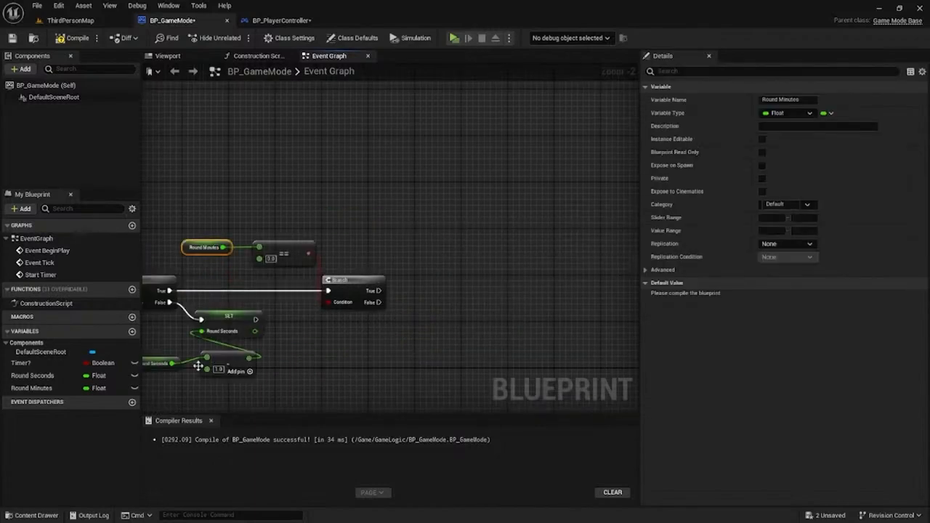
{"action": "mouse_move", "coordinate": [197, 366]}
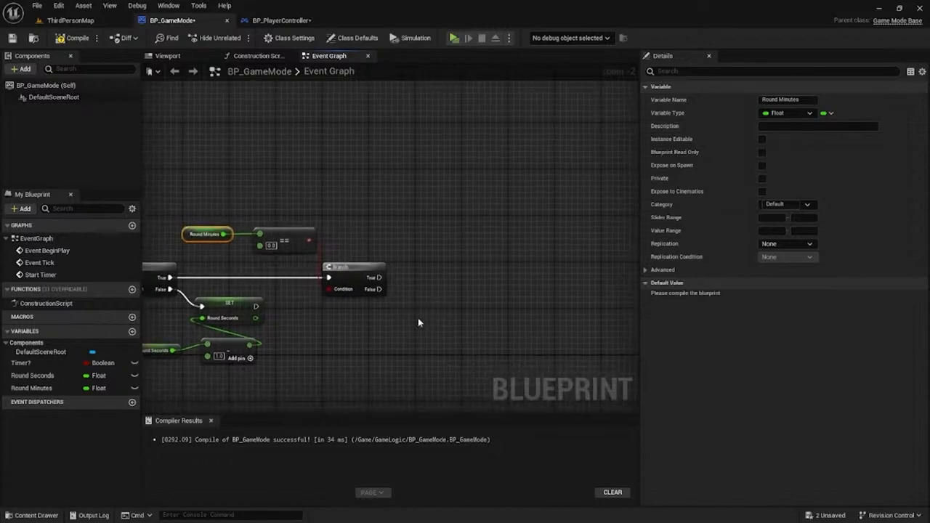
Place a Round Minutes getter for its setter and add a new custom event
{"action": "left_click", "coordinate": [32, 386]}
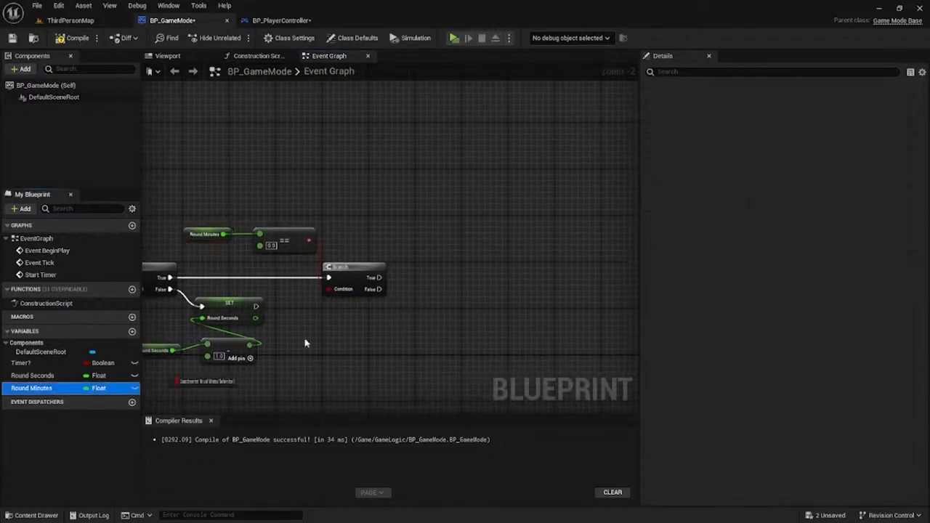
{"action": "left_click", "coordinate": [32, 375]}
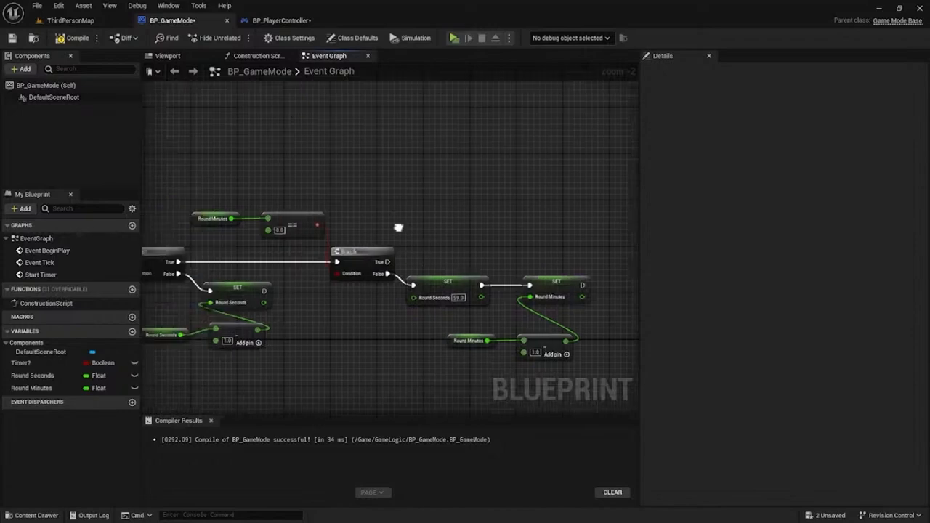
{"action": "type", "text": "custom ev"}
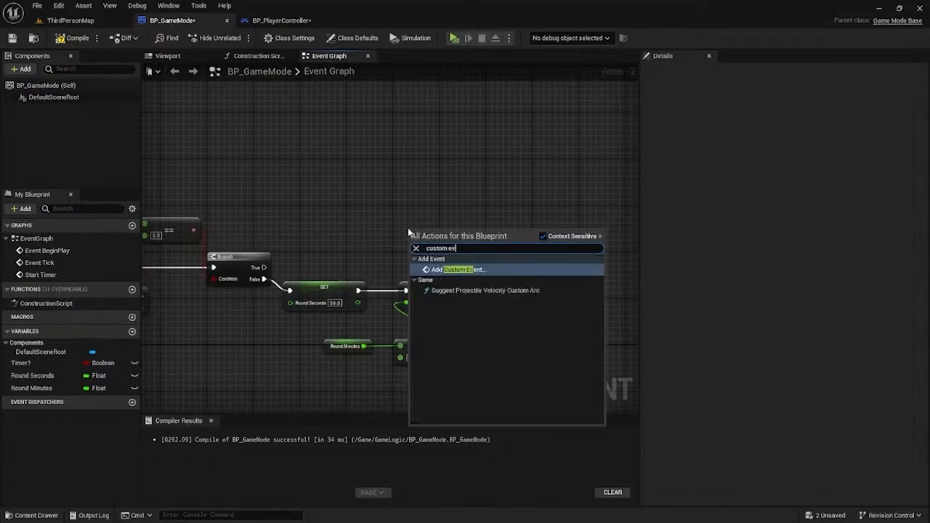
{"action": "left_click", "coordinate": [459, 269]}
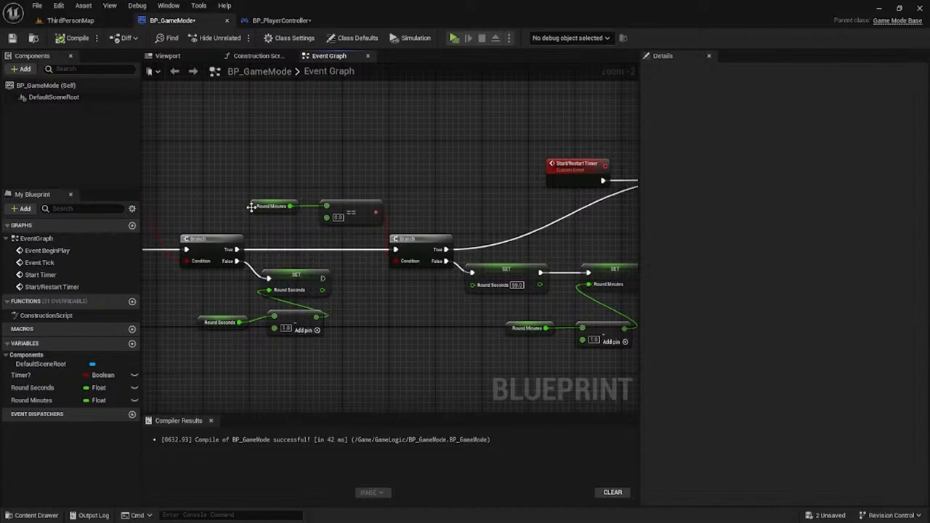
Set the Round Seconds variable's Replication to Replicated in Details
{"action": "left_click", "coordinate": [273, 207]}
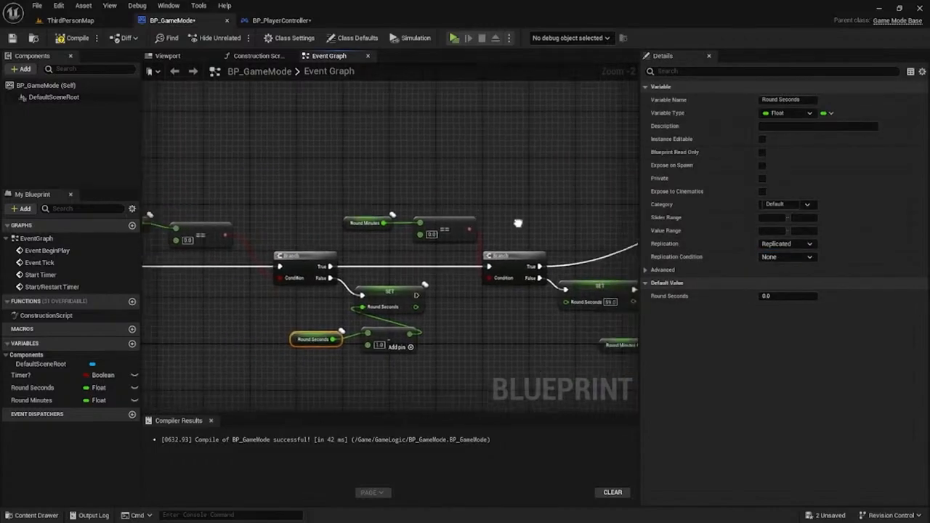
{"action": "scroll", "scroll_direction": "down", "scroll_amount": 3}
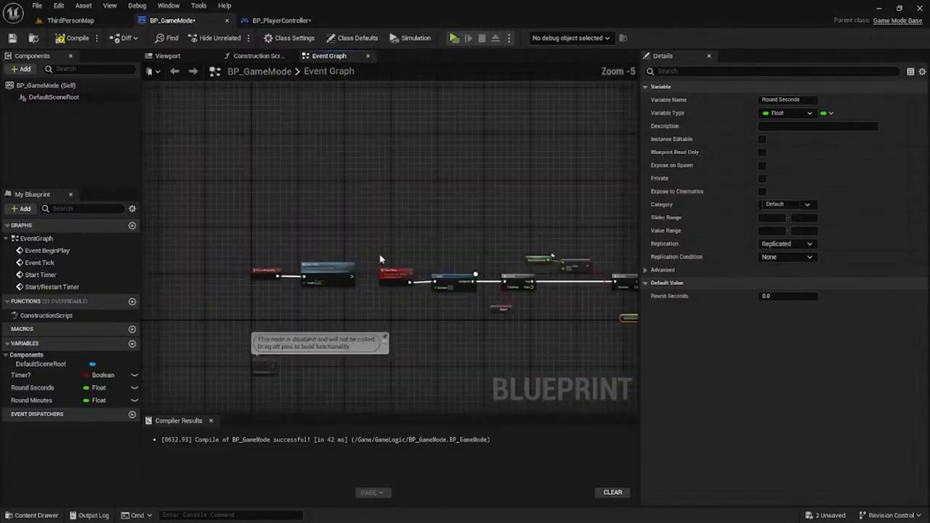
{"action": "left_click", "coordinate": [258, 267]}
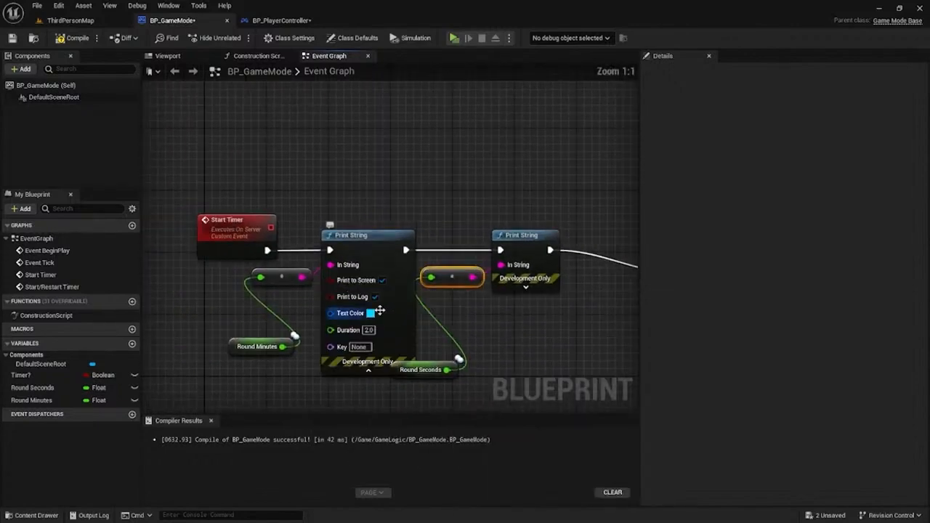
Mark the Round Minutes variable as Replicated in its Details
{"action": "left_click", "coordinate": [255, 346]}
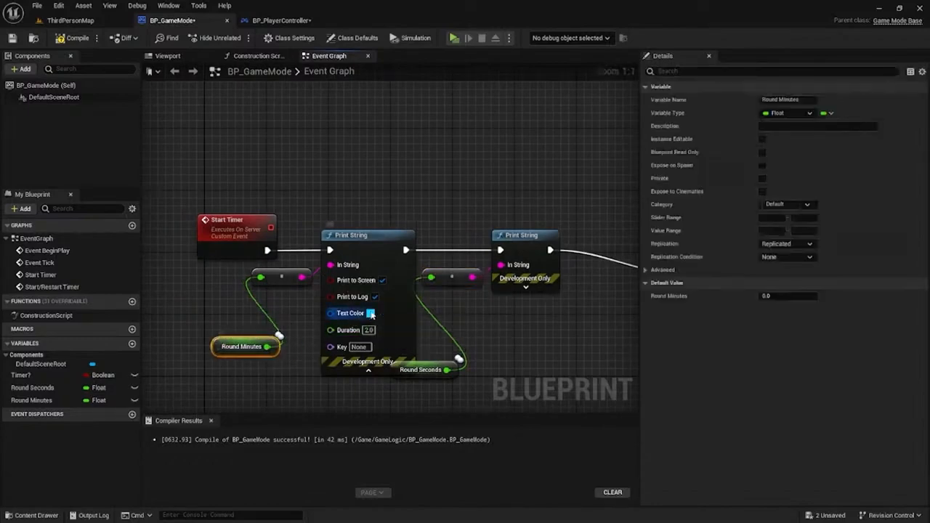
{"action": "left_click", "coordinate": [372, 314]}
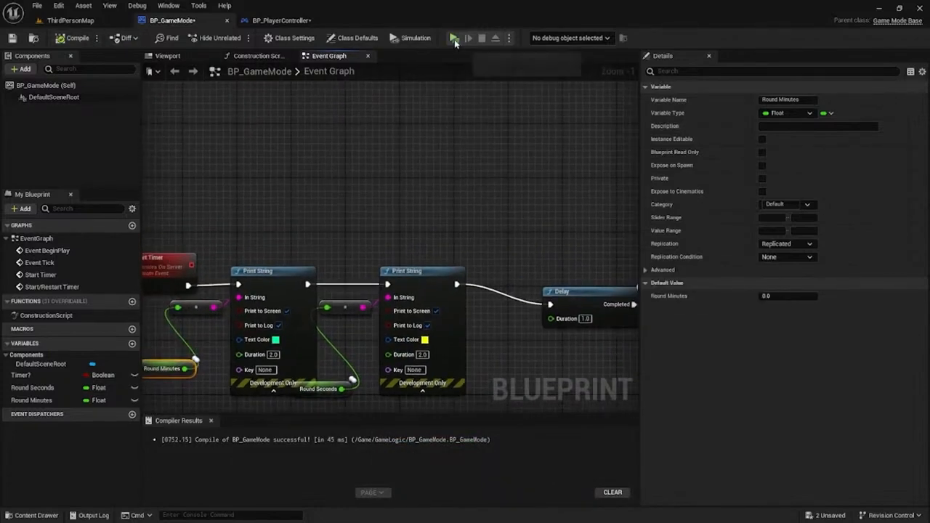
Give Round Seconds a default value of 60 and recompile BP_GameMode
{"action": "left_click", "coordinate": [453, 37]}
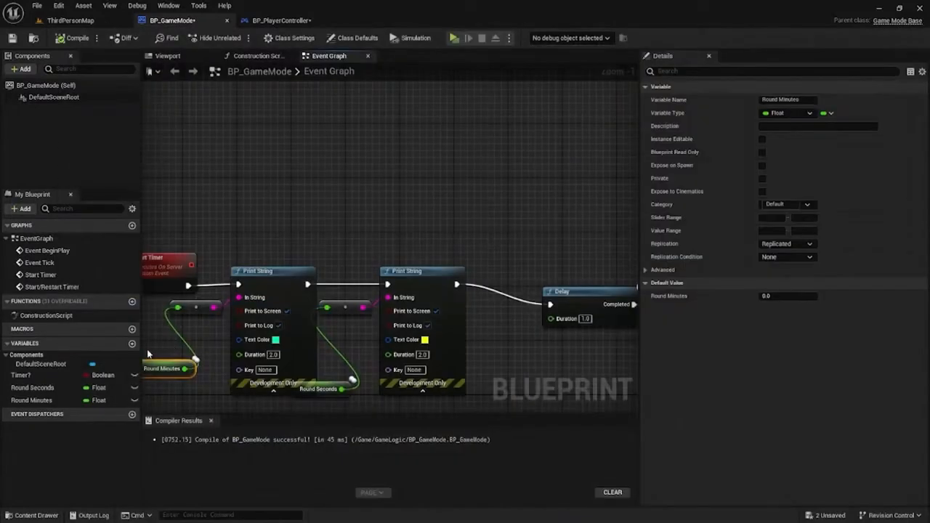
{"action": "left_click", "coordinate": [32, 386]}
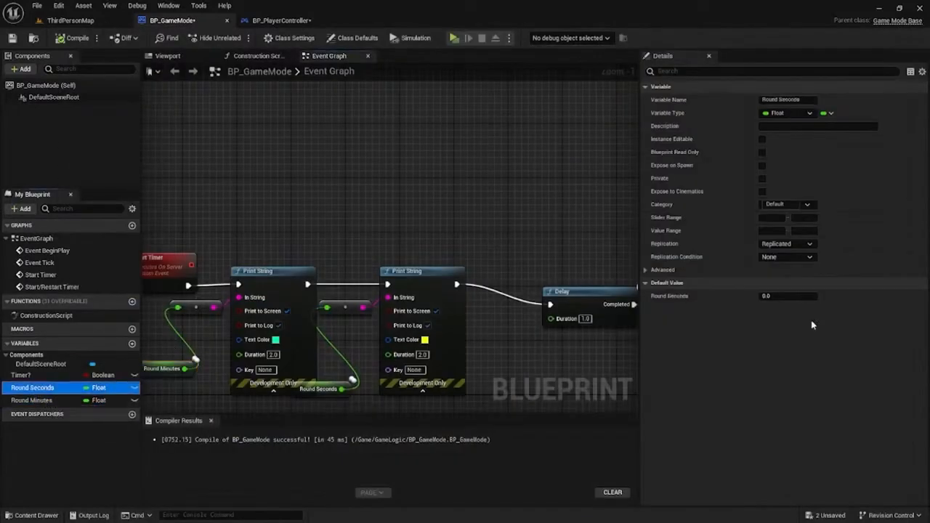
{"action": "left_click", "coordinate": [32, 401]}
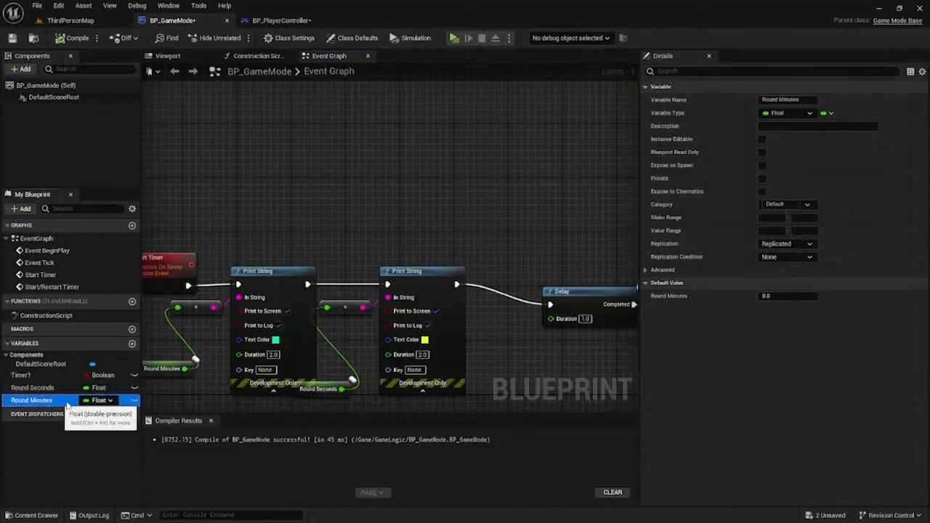
{"action": "left_click", "coordinate": [32, 387]}
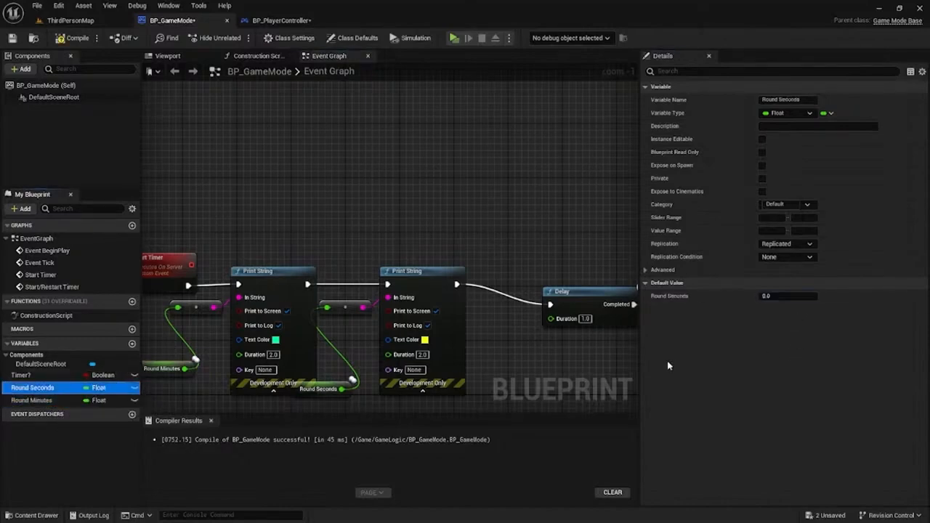
{"action": "left_click", "coordinate": [788, 296]}
{"action": "type", "text": "50"}
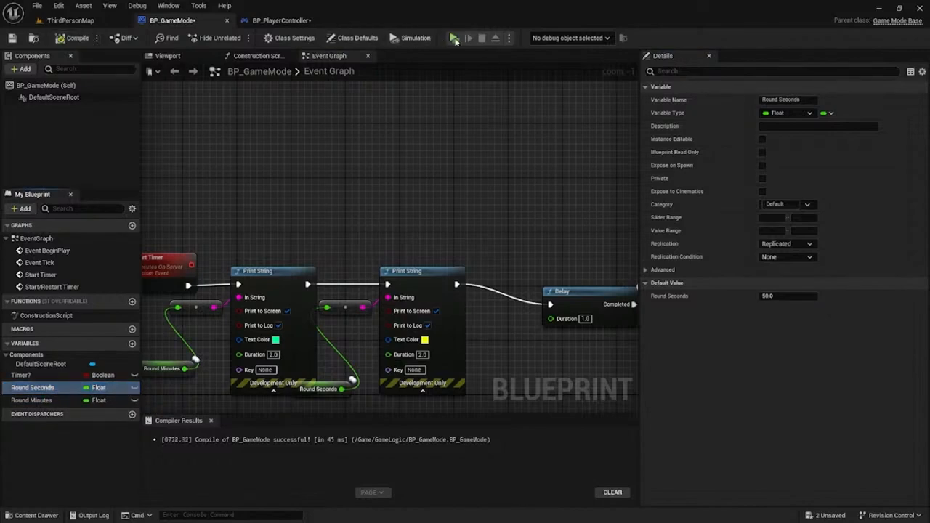
{"action": "left_click", "coordinate": [454, 38]}
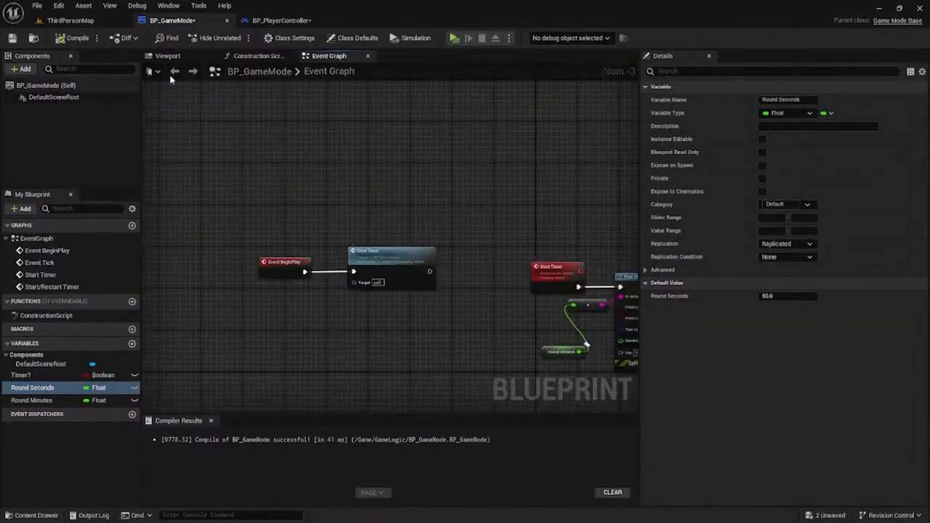
Make Start Timer run reliably on the server and set Timer? true before Event Tick calls it
{"action": "scroll", "scroll_direction": "down", "scroll_amount": 3}
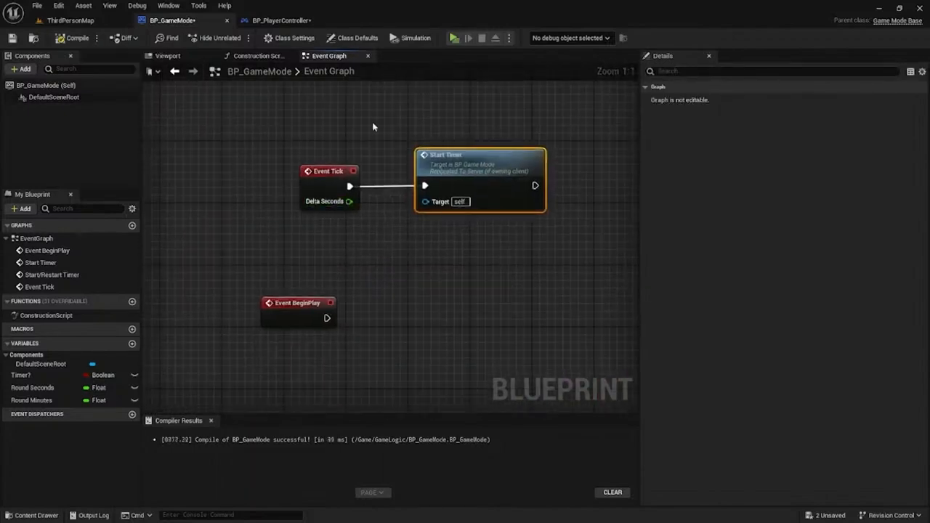
{"action": "scroll", "scroll_direction": "down", "scroll_amount": 3}
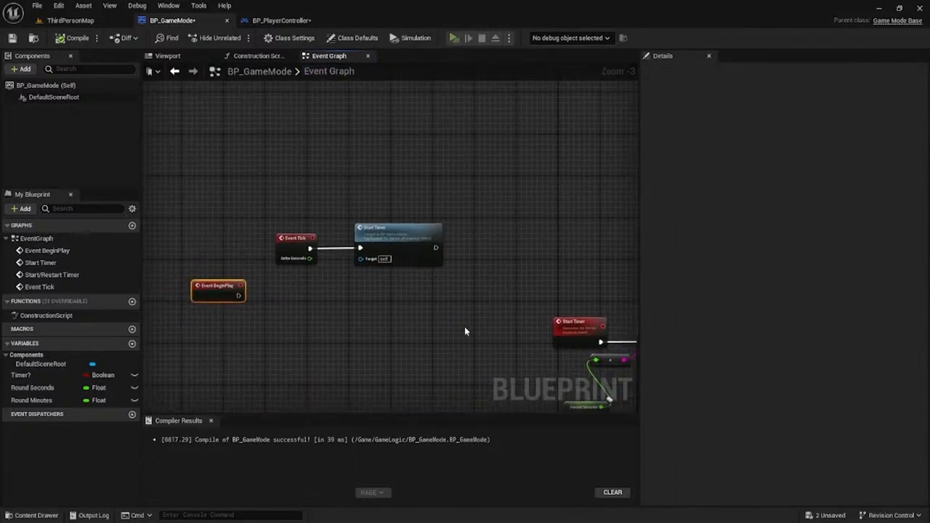
{"action": "left_click", "coordinate": [454, 38]}
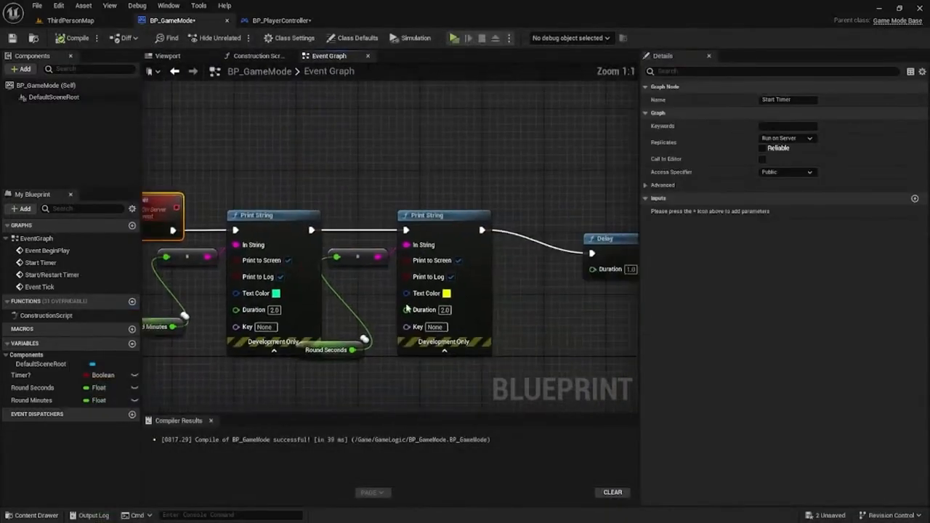
{"action": "scroll", "scroll_direction": "down", "scroll_amount": 3}
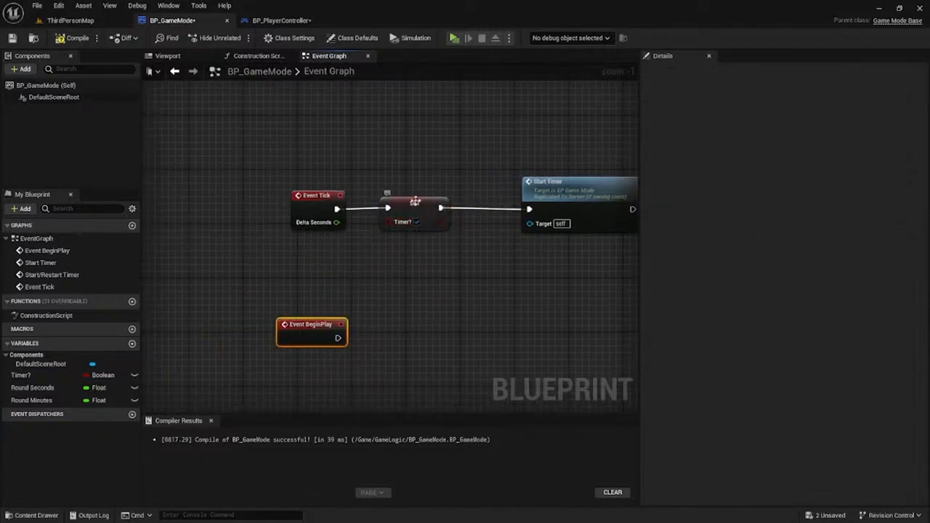
{"action": "left_click", "coordinate": [421, 210]}
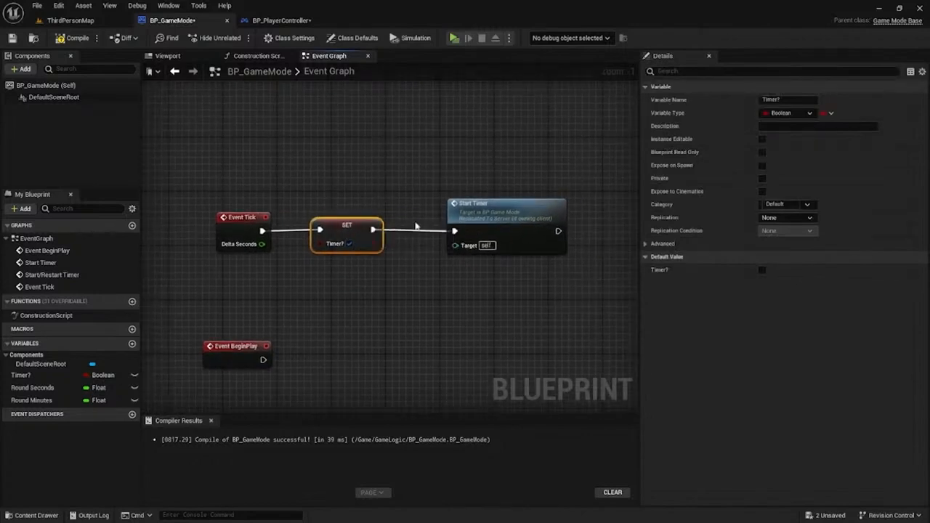
{"action": "left_click", "coordinate": [453, 38]}
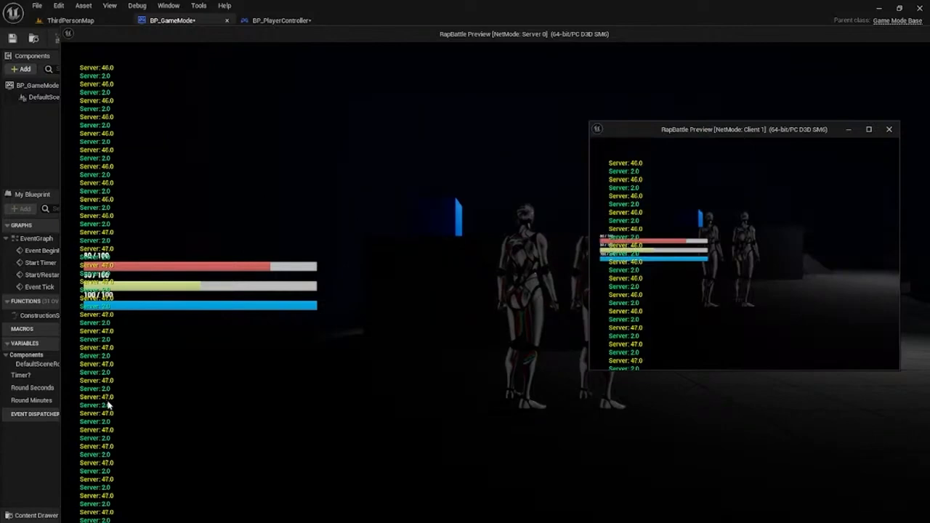
{"action": "mouse_move", "coordinate": [119, 401]}
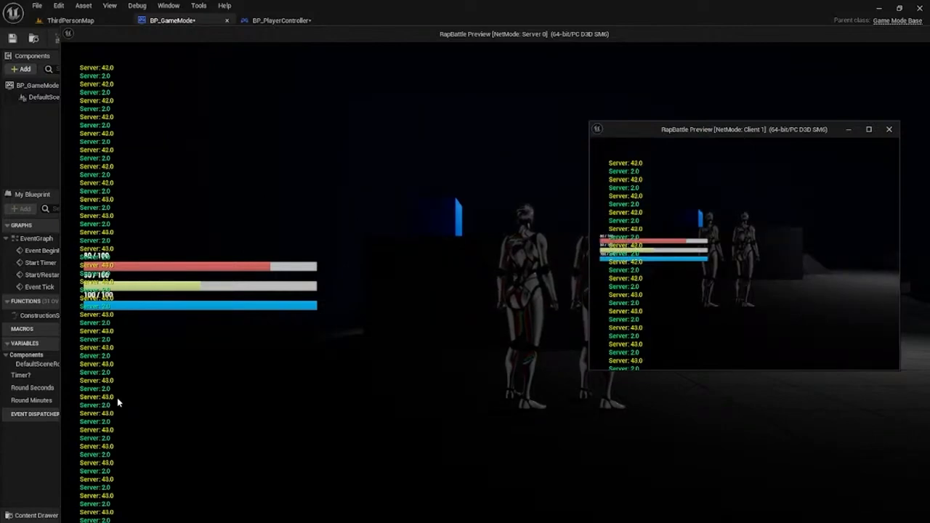
{"action": "mouse_move", "coordinate": [166, 383]}
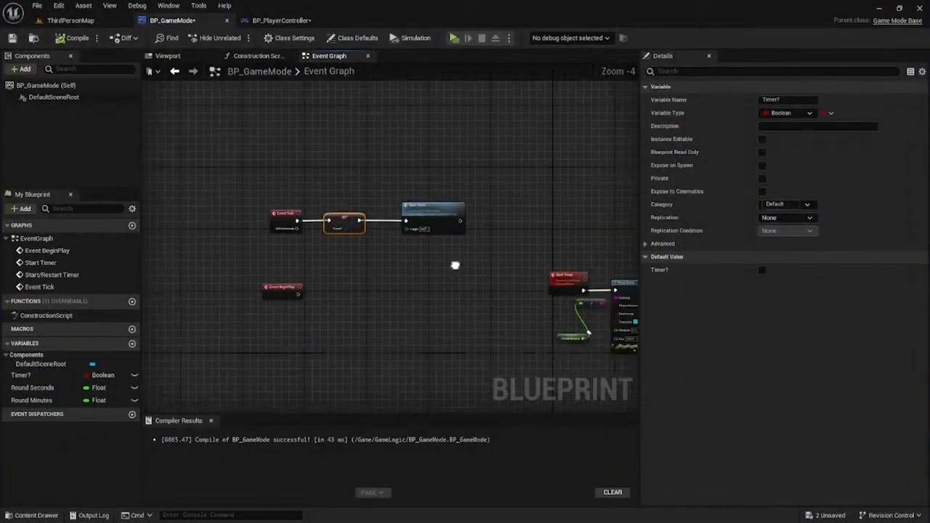
Create a new Widget Blueprint from User Widget in the GameLogic content folder
{"action": "left_click", "coordinate": [282, 21]}
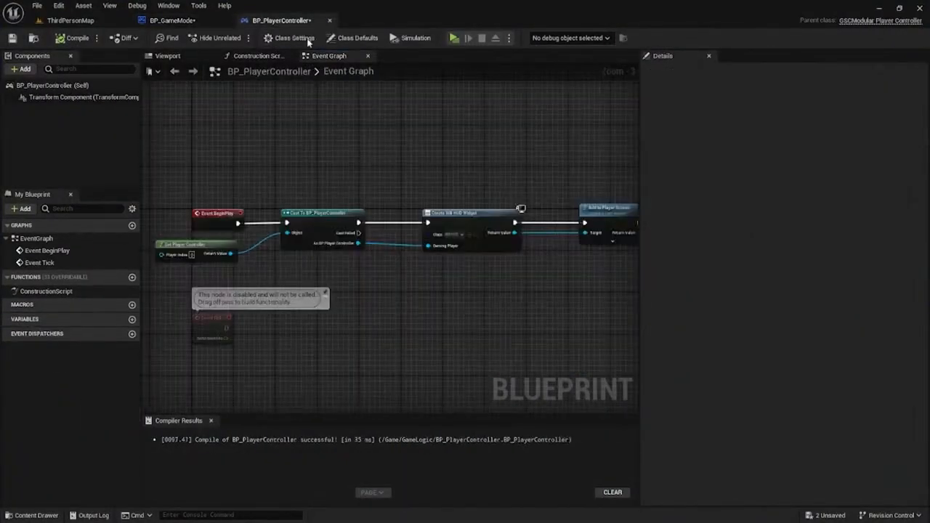
{"action": "left_click", "coordinate": [64, 21]}
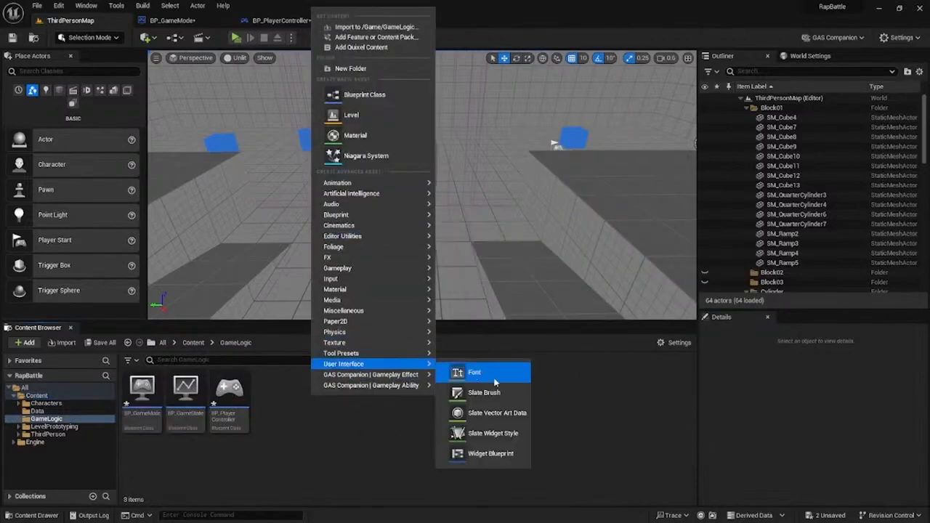
{"action": "left_click", "coordinate": [491, 453]}
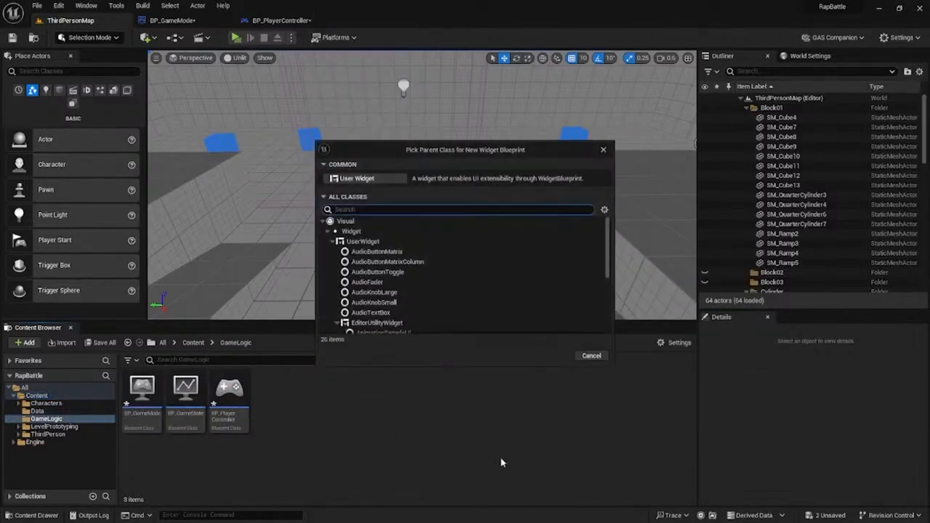
{"action": "mouse_move", "coordinate": [386, 245]}
{"action": "type", "text": "CUSTOM"}
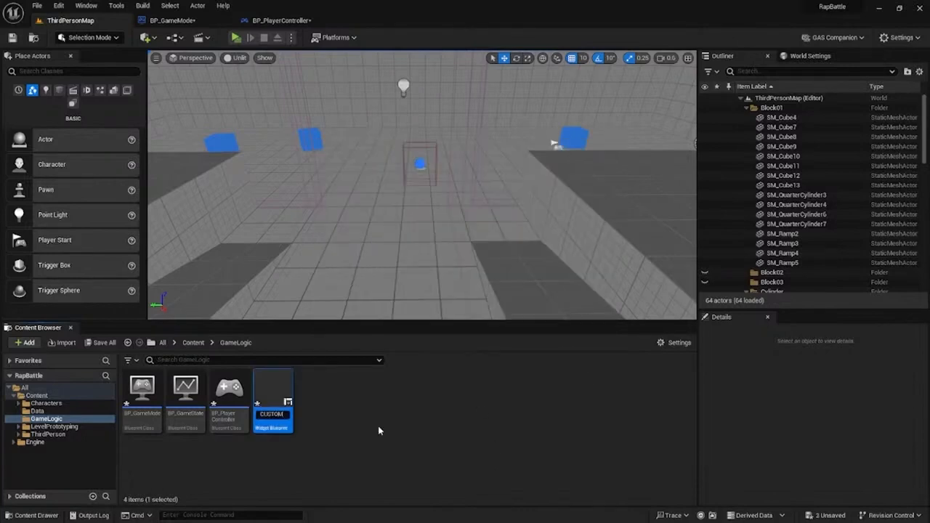
In HUD_WIDGET add a Canvas Panel with three Text blocks reading 1, : and 00
{"action": "double_click", "coordinate": [273, 386]}
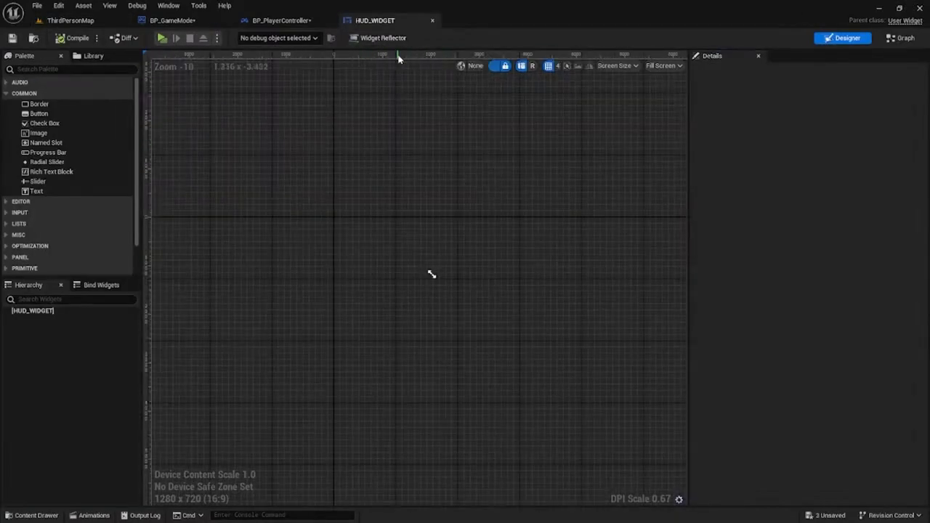
{"action": "left_click", "coordinate": [32, 311]}
{"action": "type", "text": "ca"}
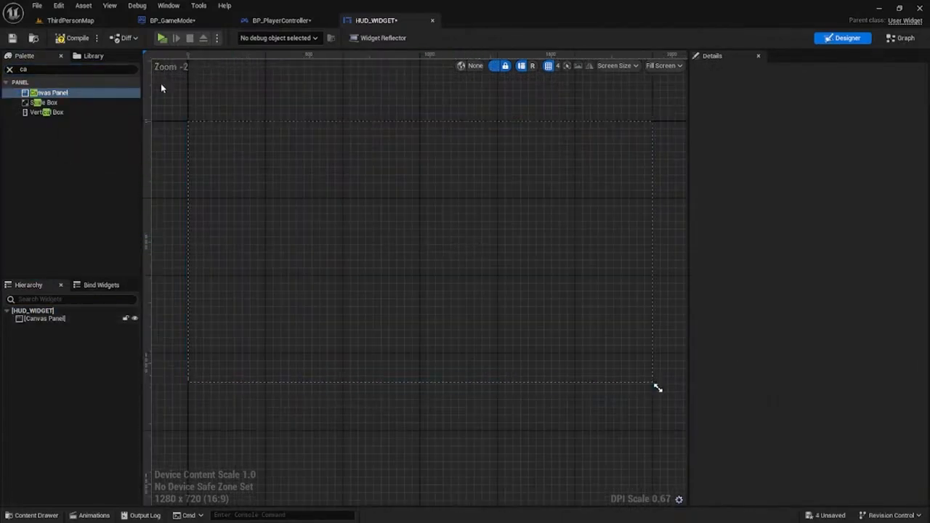
{"action": "type", "text": "text"}
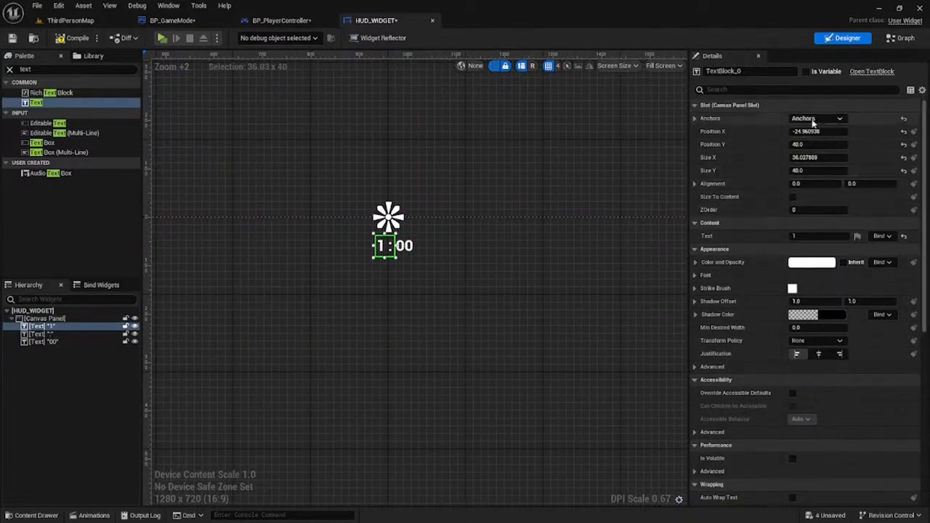
{"action": "scroll", "scroll_direction": "down", "scroll_amount": 3}
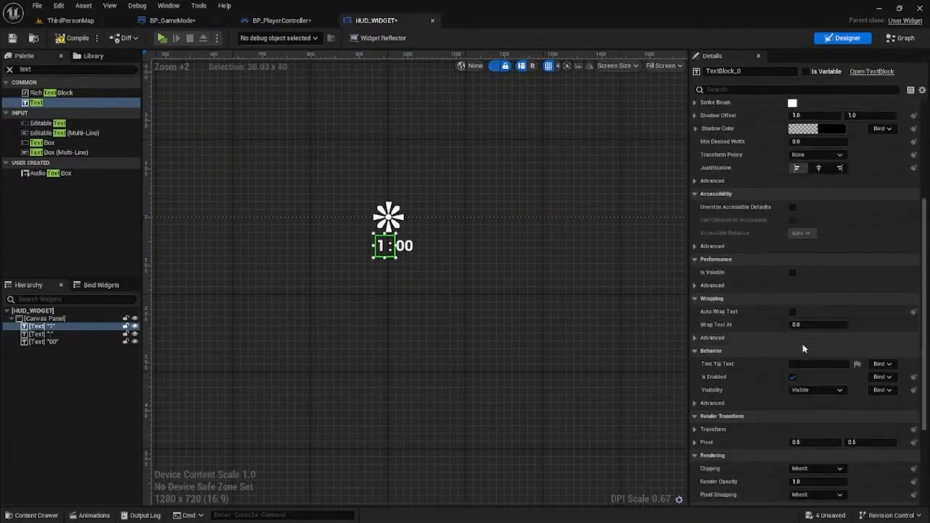
{"action": "scroll", "scroll_direction": "down", "scroll_amount": 3}
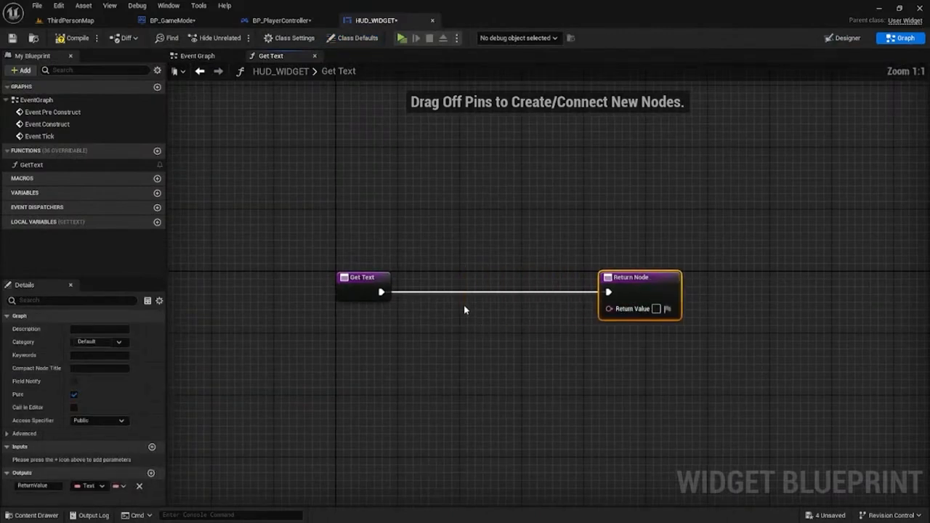
Bind the minutes text to BP_GameMode's Round Minutes via Get Game Mode, cast and To Text
{"action": "right_click", "coordinate": [465, 311]}
{"action": "type", "text": "cast bp"}
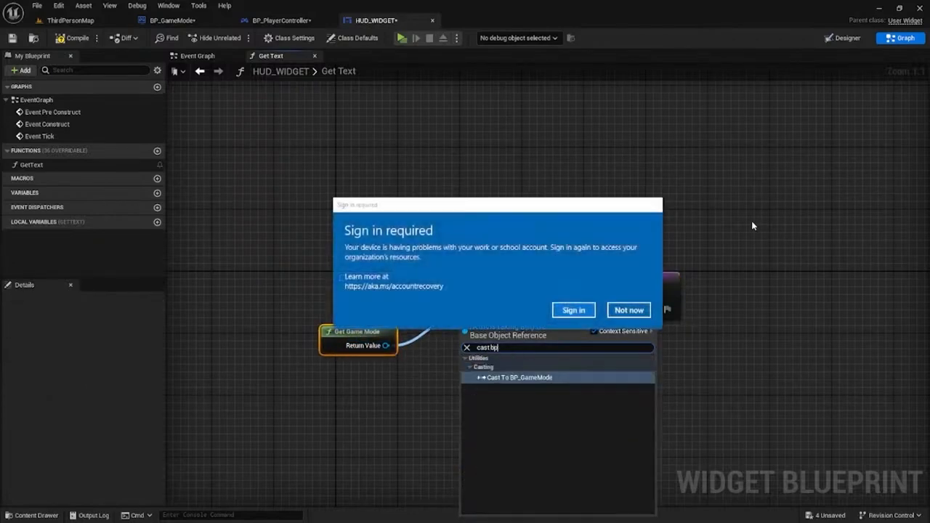
{"action": "left_click", "coordinate": [628, 311]}
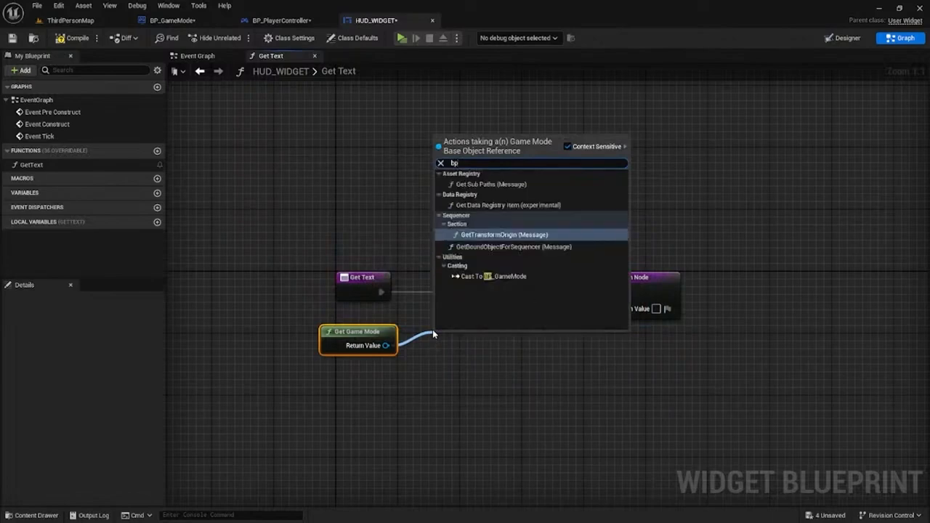
{"action": "left_click", "coordinate": [493, 276]}
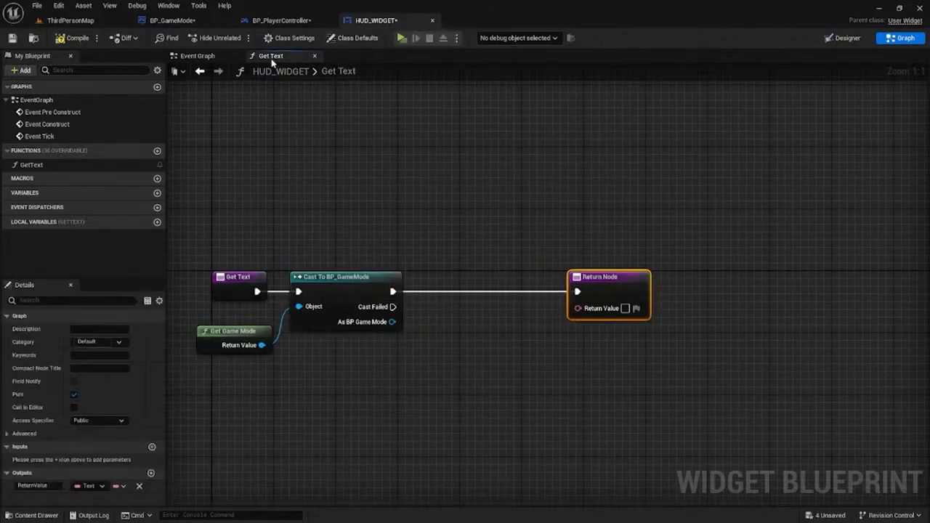
{"action": "left_click", "coordinate": [842, 38]}
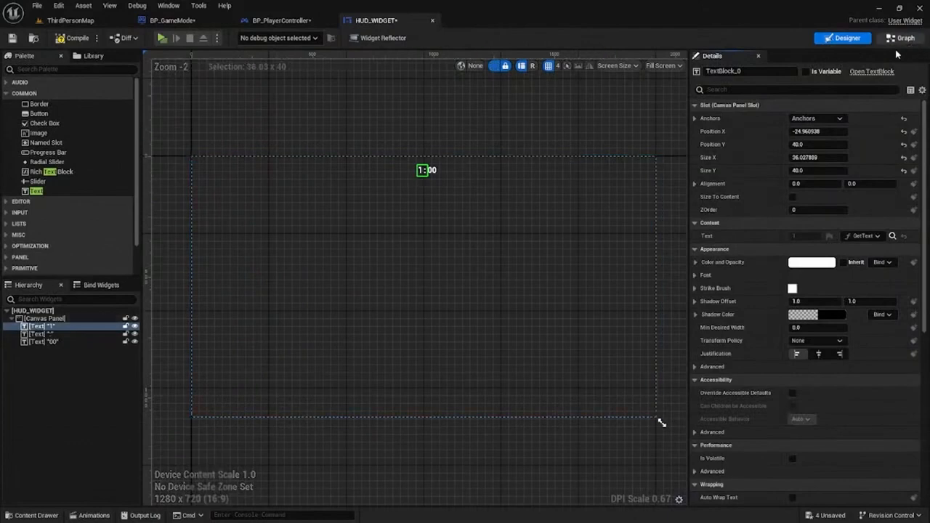
{"action": "left_click", "coordinate": [903, 38]}
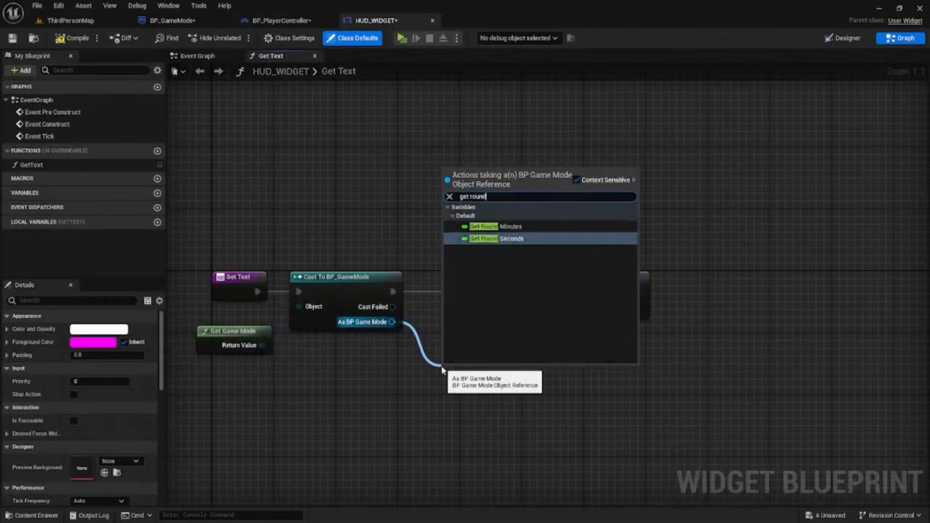
{"action": "left_click", "coordinate": [482, 227]}
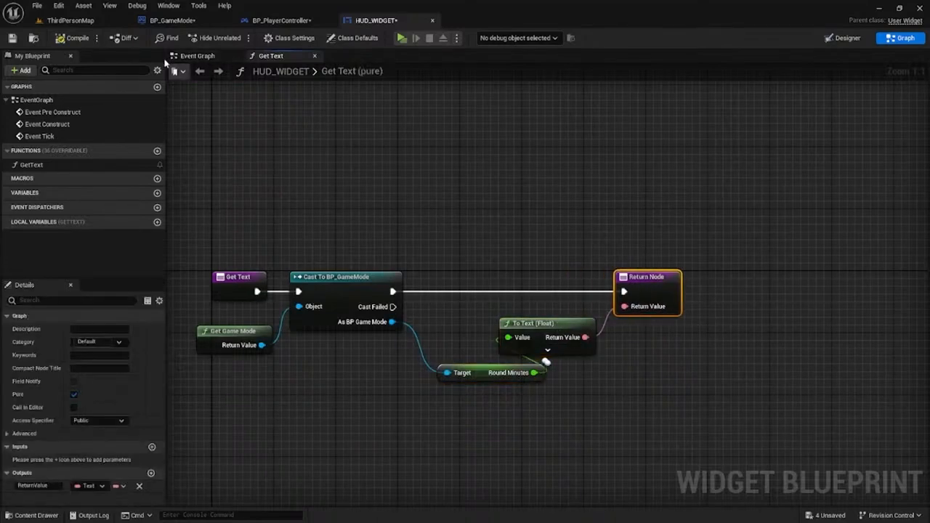
Create the seconds text binding and fetch BP_GameMode's Round Seconds
{"action": "left_click", "coordinate": [842, 37]}
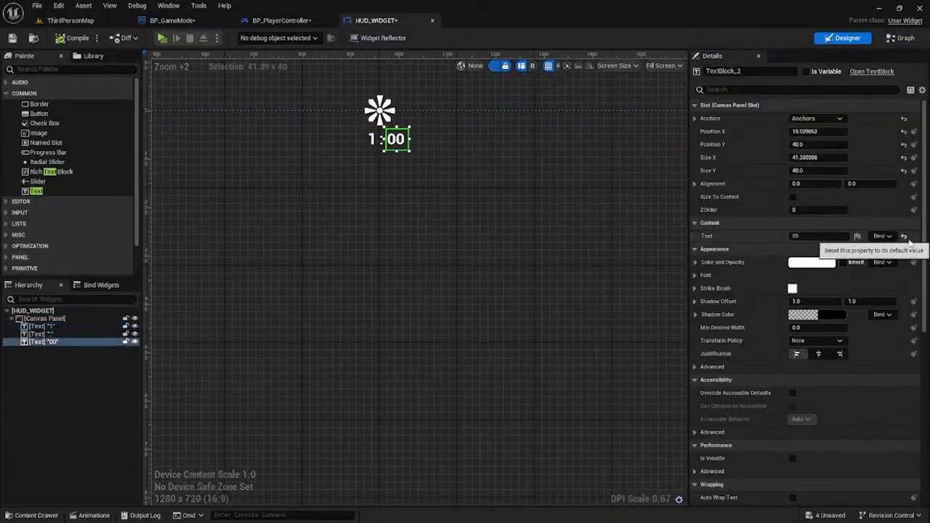
{"action": "left_click", "coordinate": [900, 38]}
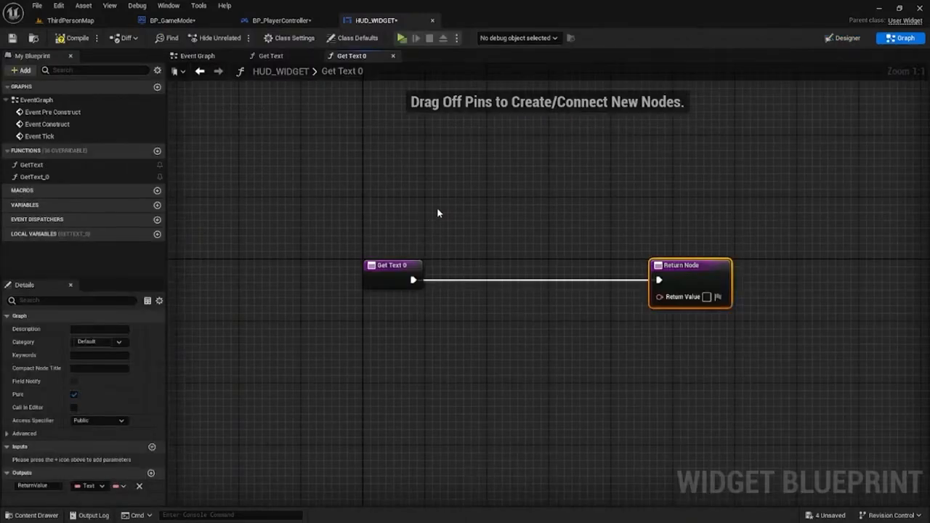
{"action": "left_click", "coordinate": [271, 55]}
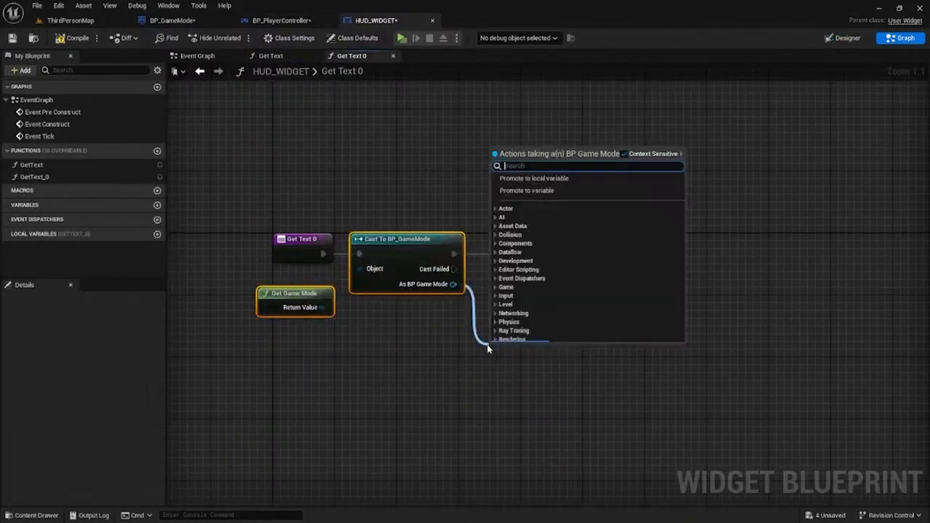
{"action": "type", "text": "get round s"}
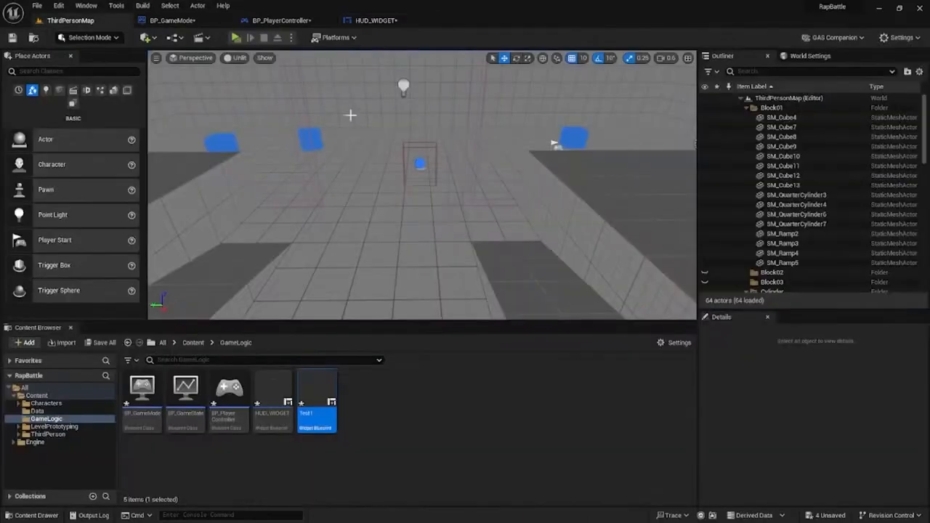
Set BP_PlayerController's Create Widget node class to HUD_WIDGET
{"action": "left_click", "coordinate": [235, 38]}
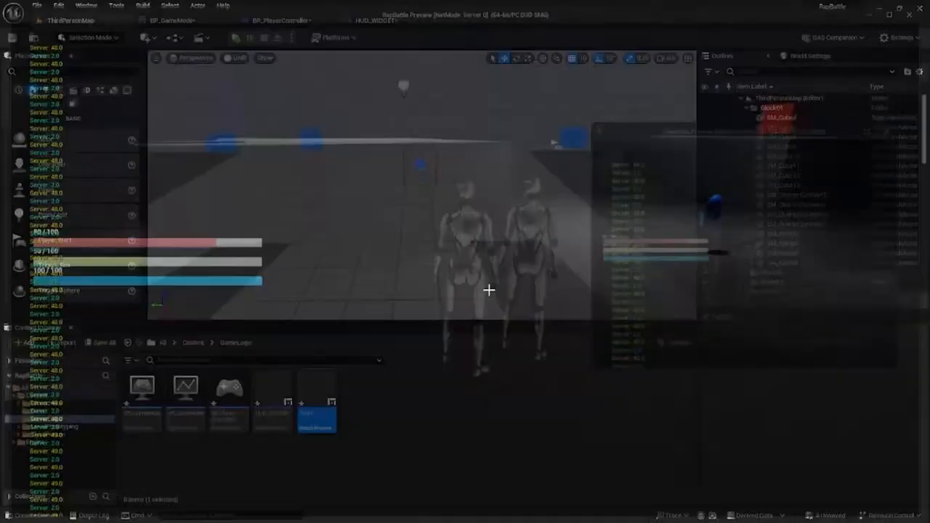
{"action": "left_click", "coordinate": [279, 20]}
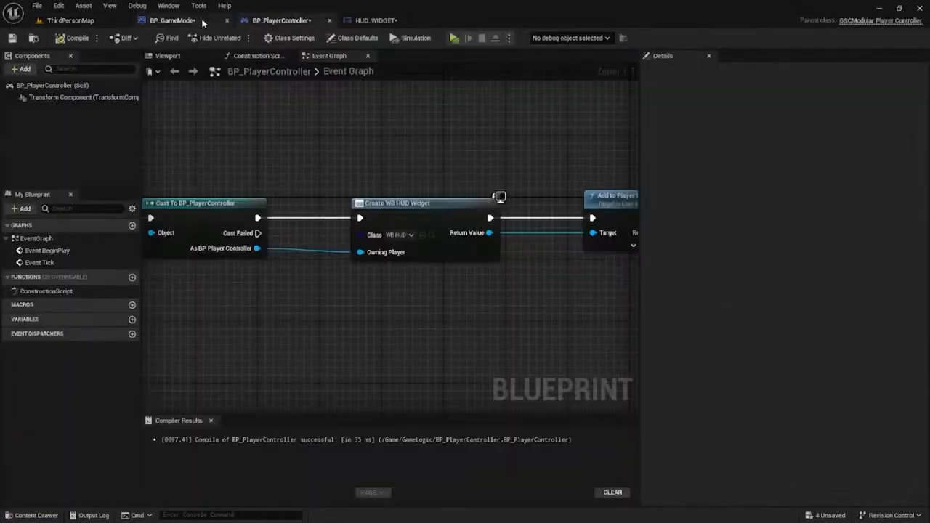
{"action": "left_click", "coordinate": [395, 236]}
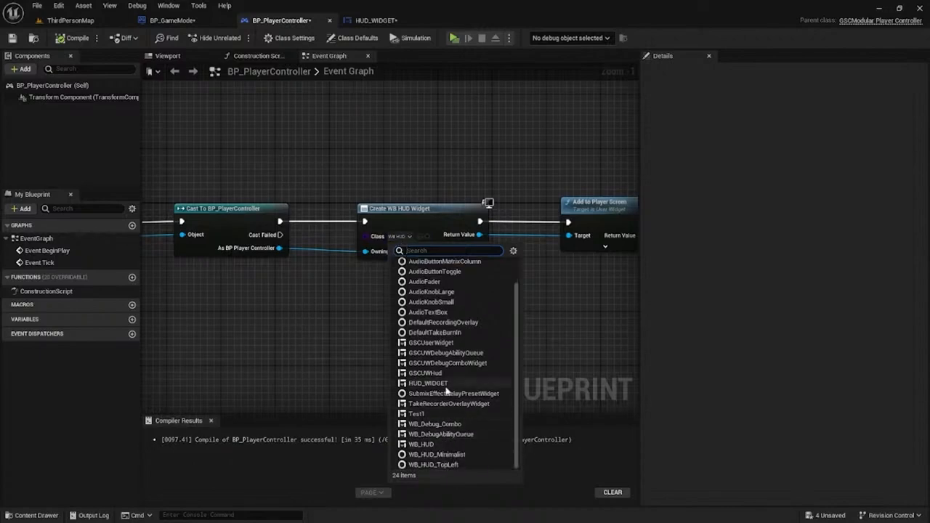
{"action": "left_click", "coordinate": [171, 20]}
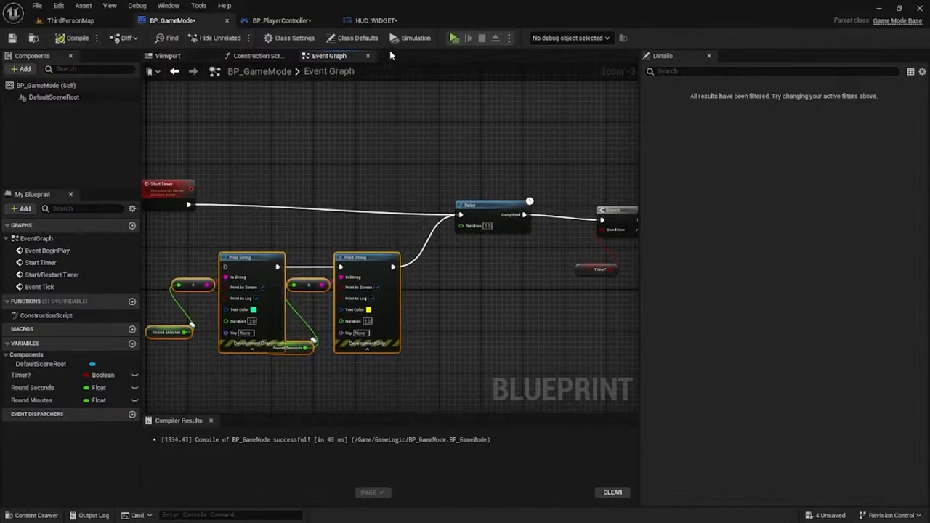
{"action": "left_click", "coordinate": [453, 38]}
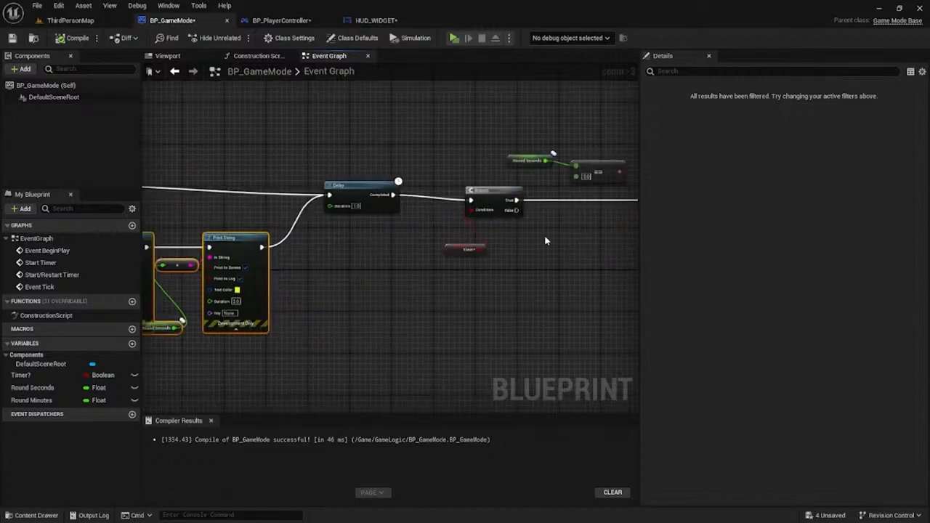
{"action": "left_click", "coordinate": [375, 21]}
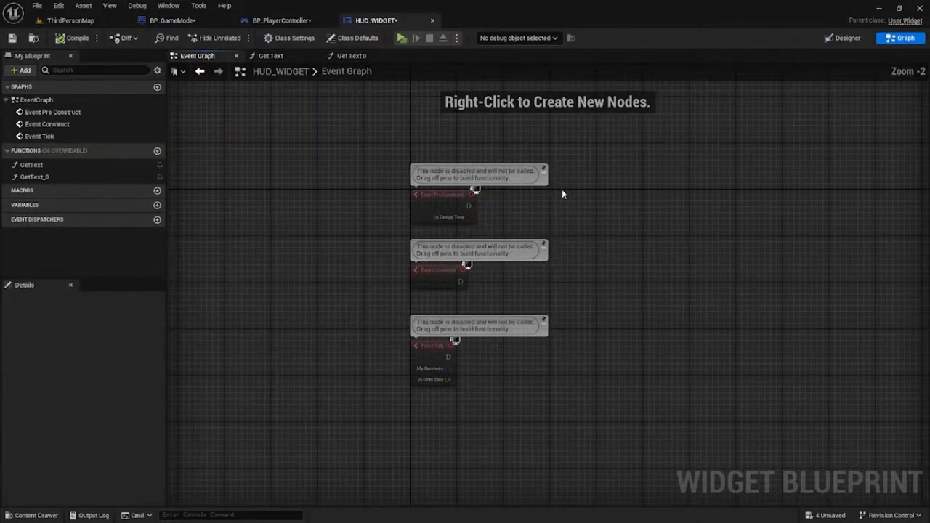
{"action": "left_click", "coordinate": [171, 20]}
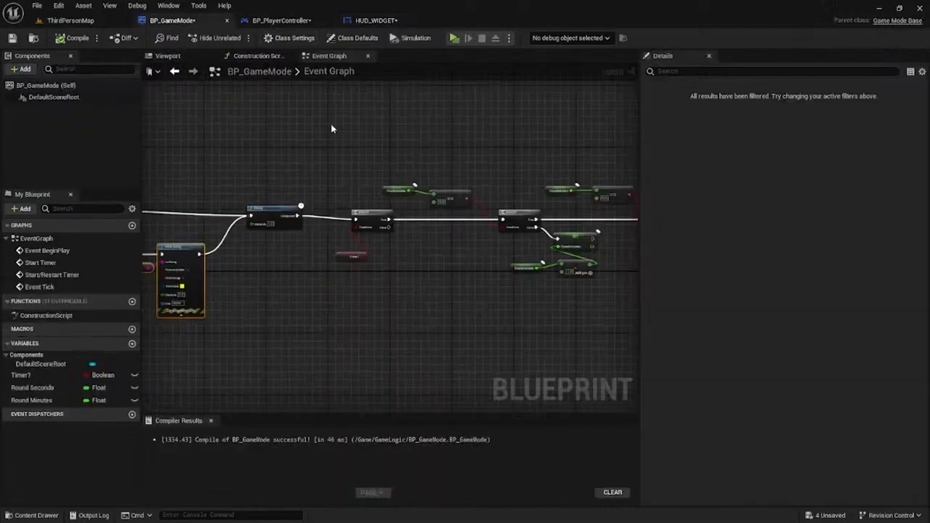
{"action": "left_click", "coordinate": [375, 20]}
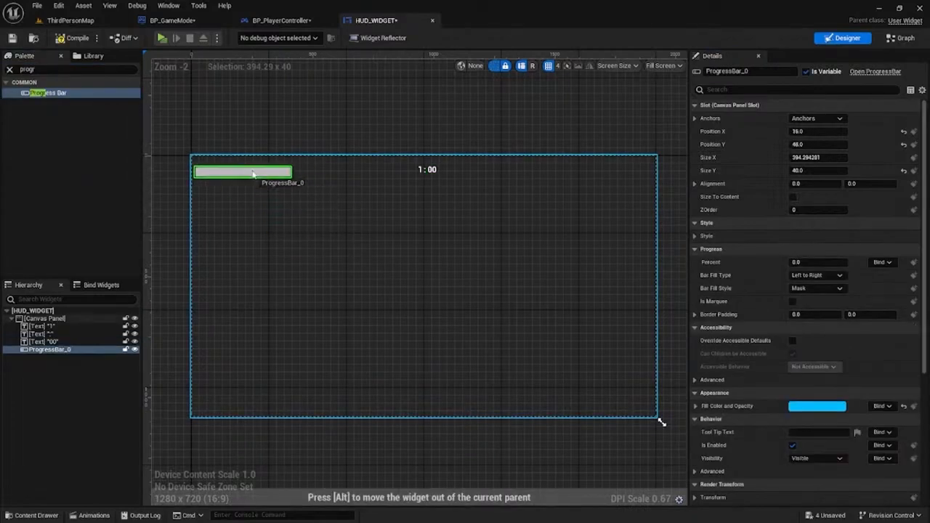
Set the progress bar's fill colour and rename the red bar HealthBar
{"action": "left_click", "coordinate": [816, 405]}
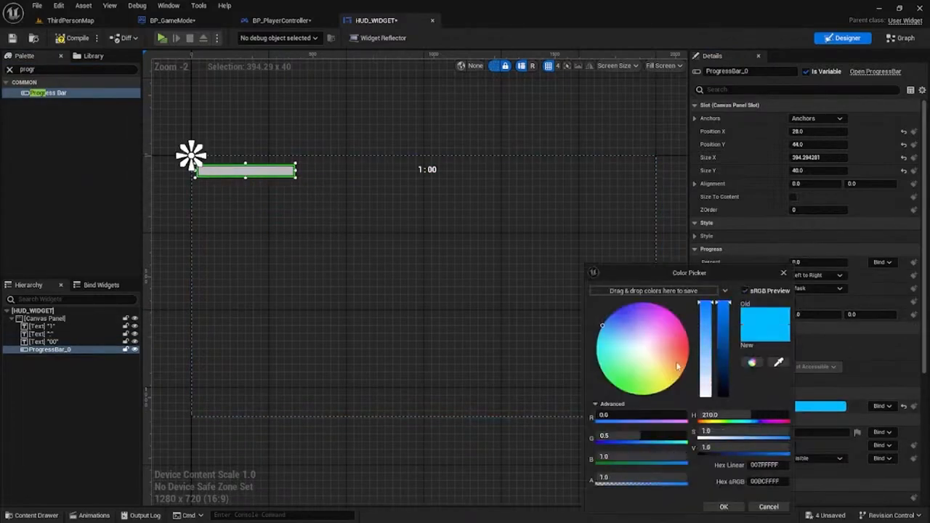
{"action": "left_click", "coordinate": [723, 506]}
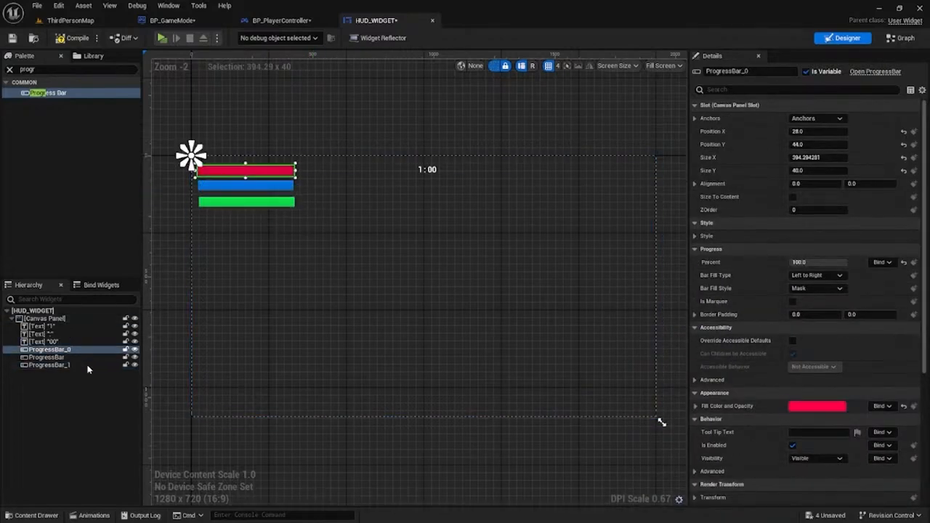
{"action": "left_click", "coordinate": [49, 348]}
{"action": "type", "text": "Health"}
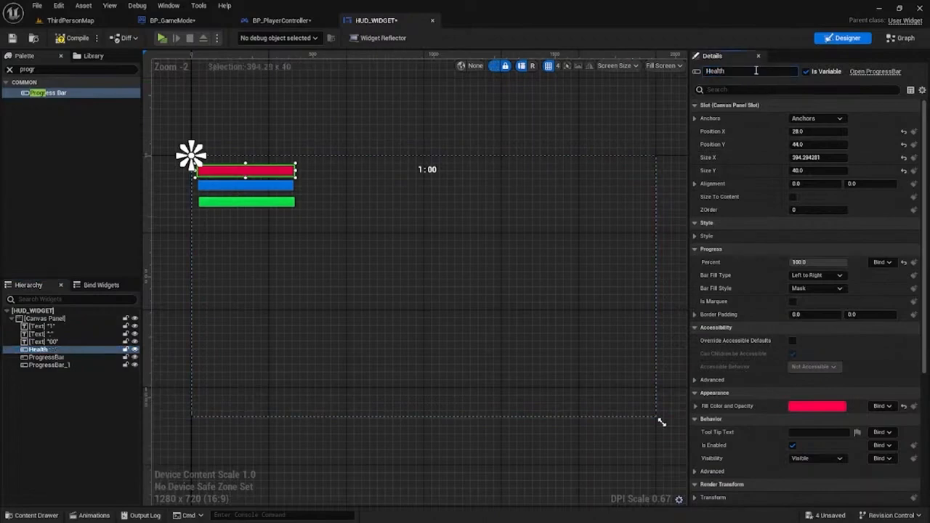
{"action": "left_click", "coordinate": [45, 364]}
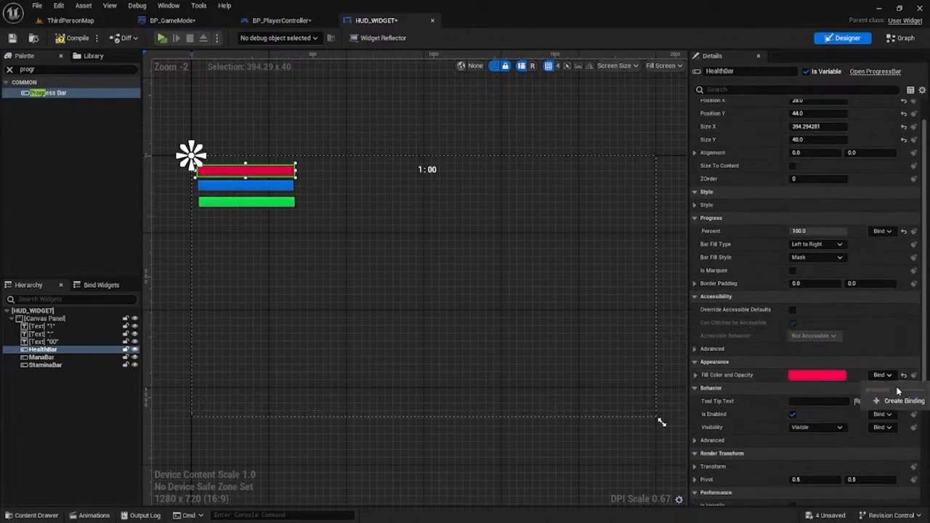
Create a Percent binding for HealthBar with a Get Player Controller node
{"action": "left_click", "coordinate": [904, 401]}
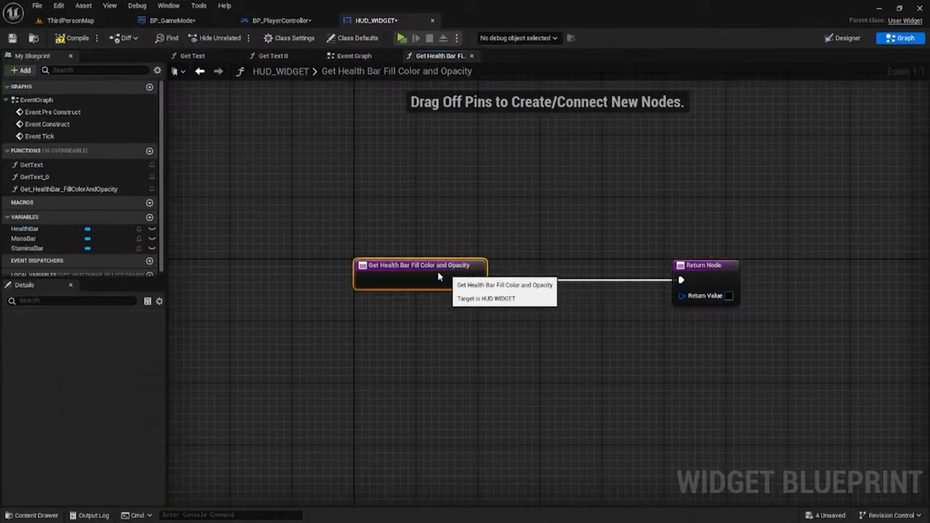
{"action": "left_click", "coordinate": [842, 38]}
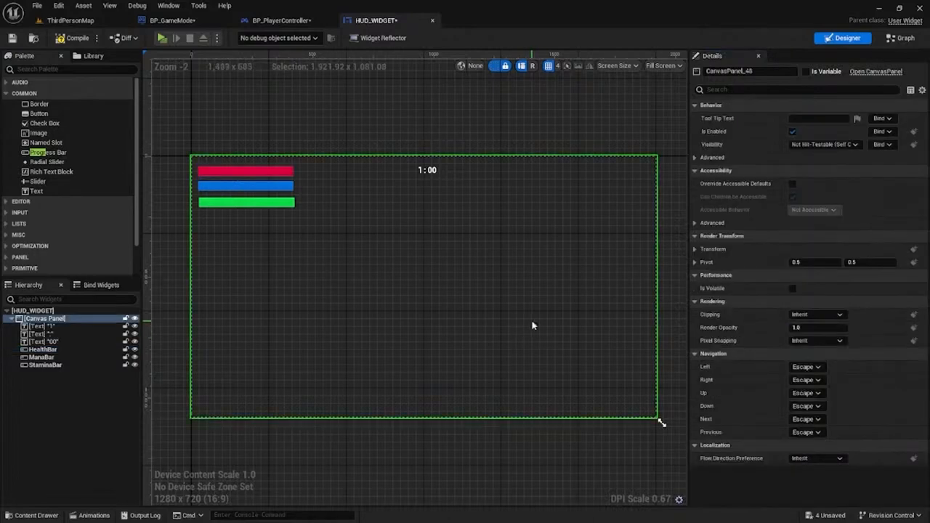
{"action": "left_click", "coordinate": [44, 349]}
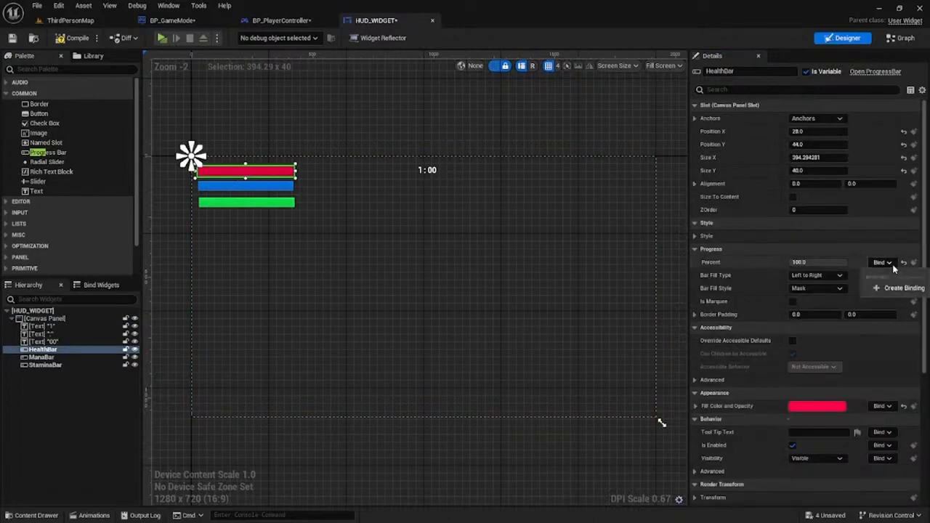
{"action": "mouse_move", "coordinate": [904, 287]}
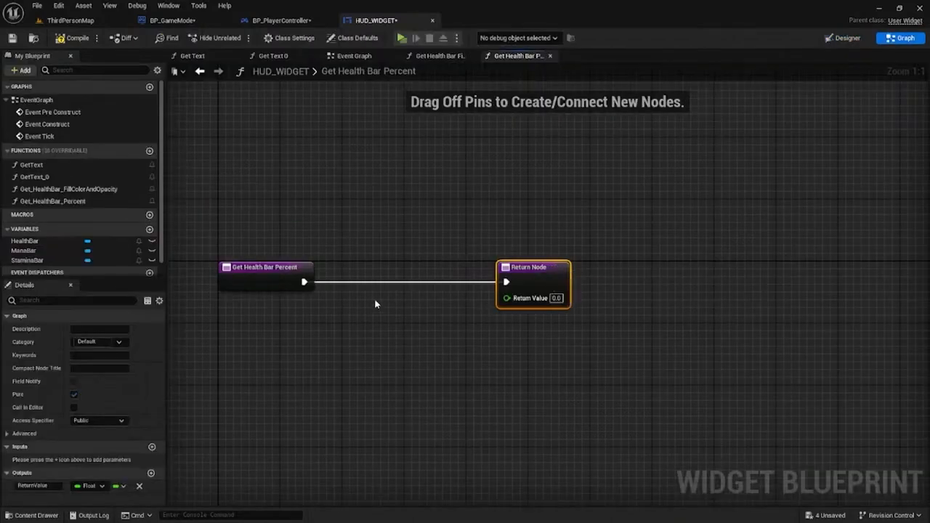
{"action": "left_click_drag", "start_coordinate": [532, 267], "coordinate": [642, 267]}
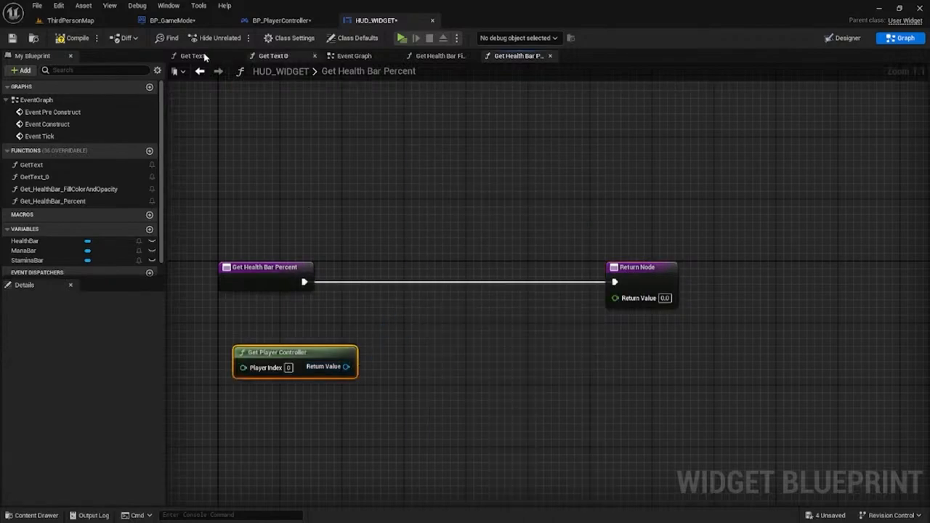
Delete the accidental Get_HealthBar_FillColorAndOpacity binding function
{"action": "left_click", "coordinate": [192, 56]}
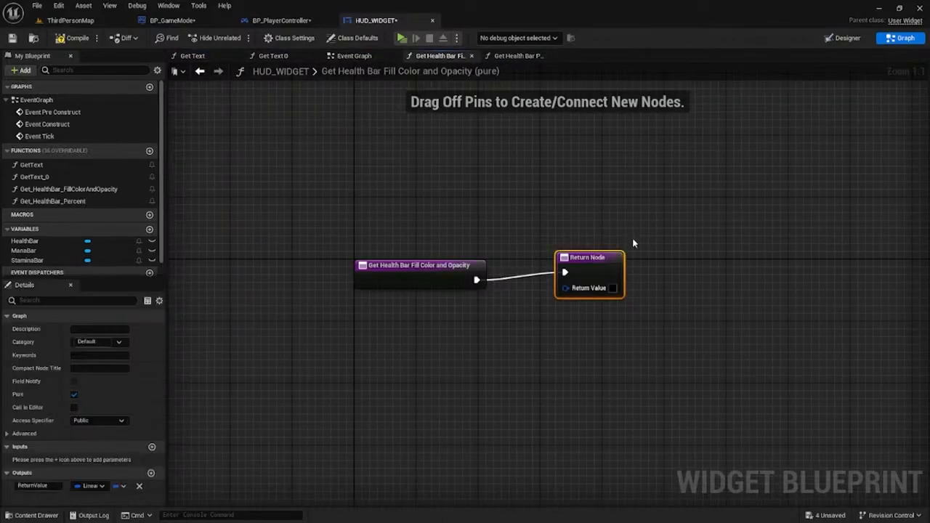
{"action": "mouse_move", "coordinate": [187, 147]}
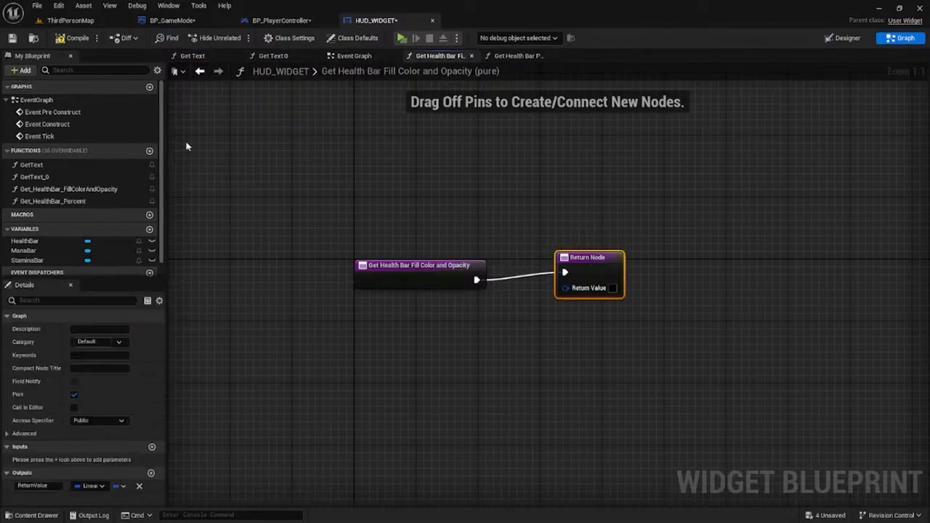
{"action": "left_click", "coordinate": [68, 189]}
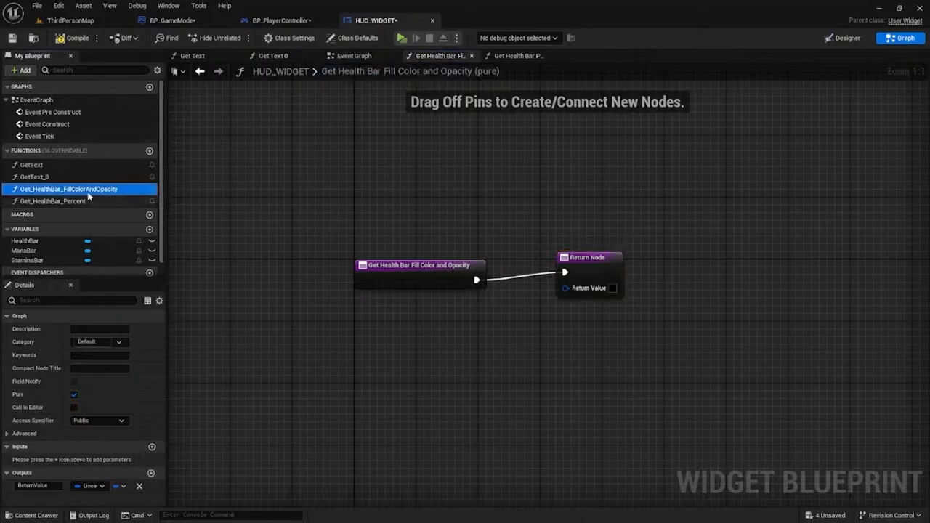
{"action": "left_click", "coordinate": [53, 201]}
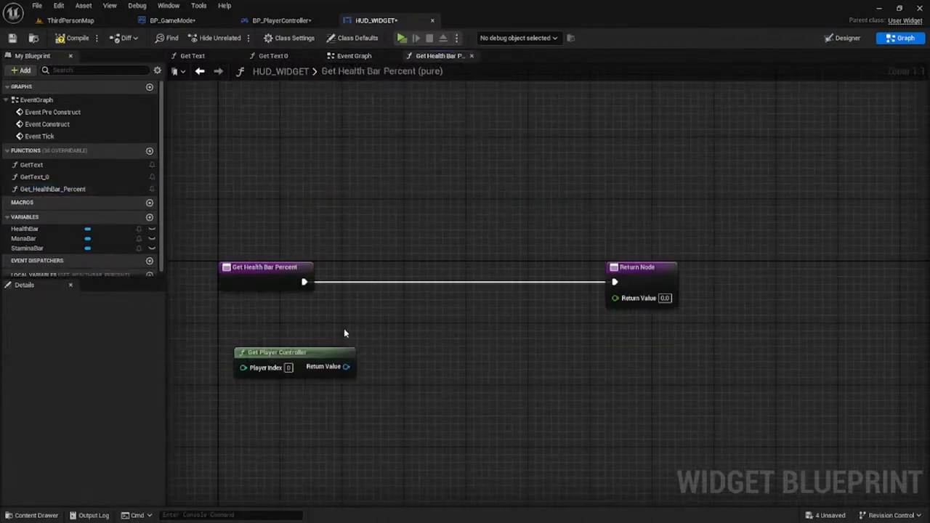
Cast the controlled pawn to BP_MainCharacter and return Health divided by 100
{"action": "right_click", "coordinate": [346, 333]}
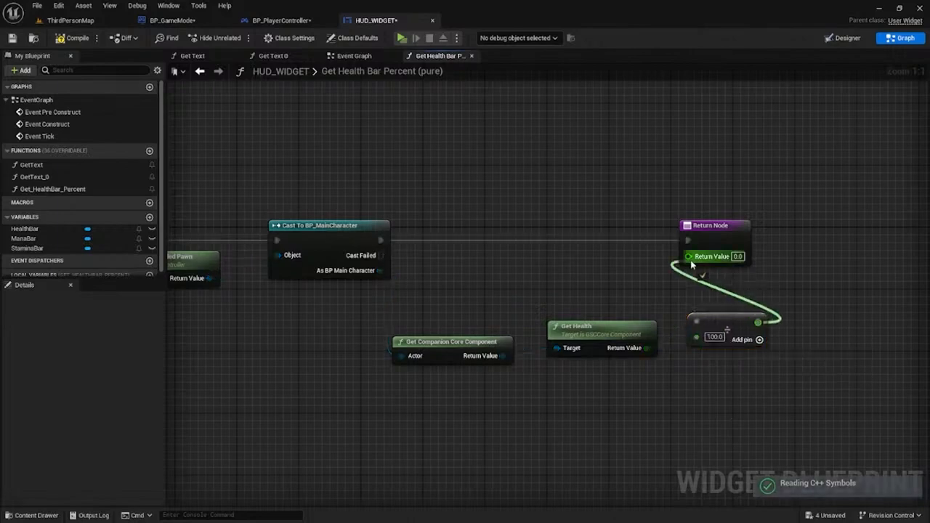
{"action": "left_click", "coordinate": [72, 38]}
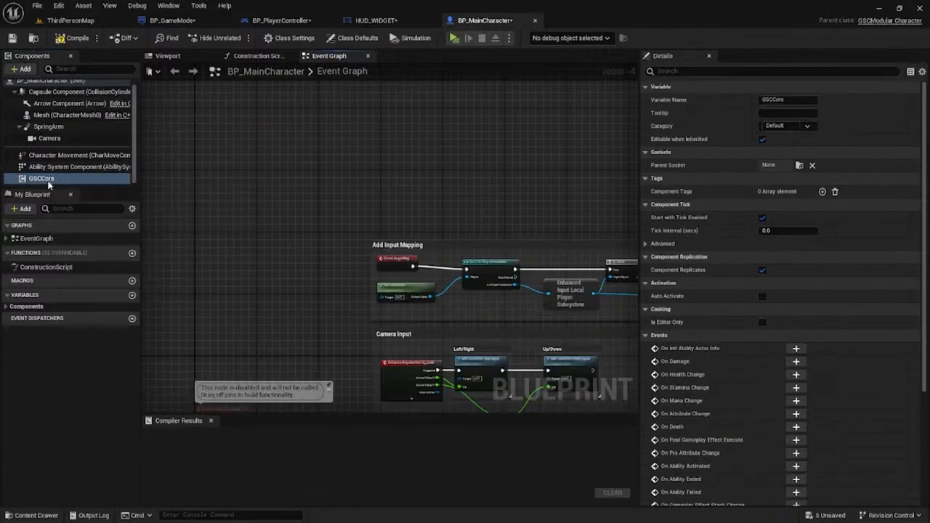
Wire the health percent graph to read Health from the character's GSCCore component and compile HUD_WIDGET
{"action": "left_click", "coordinate": [374, 21]}
{"action": "type", "text": "get"}
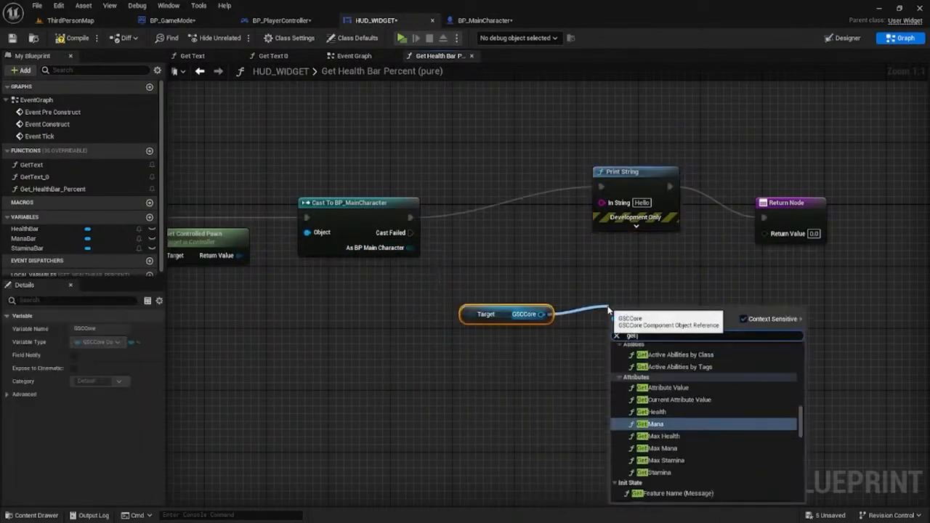
{"action": "left_click", "coordinate": [657, 412]}
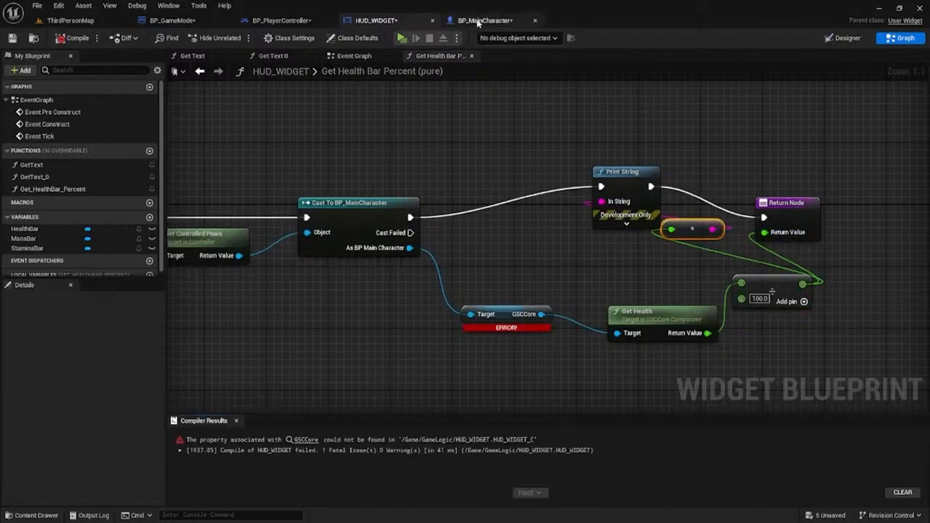
{"action": "left_click", "coordinate": [72, 38]}
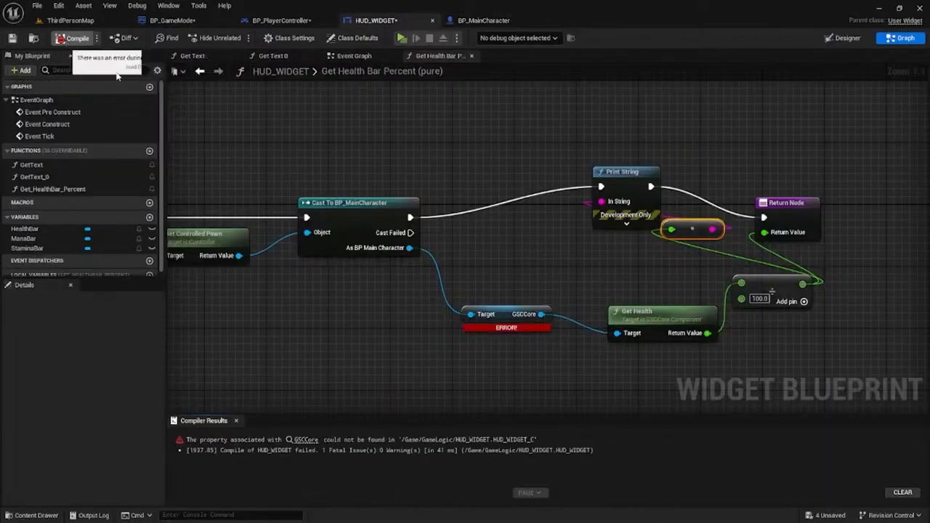
Check BP_MainCharacter's Ability System Component granted attributes and compile it
{"action": "left_click", "coordinate": [401, 38]}
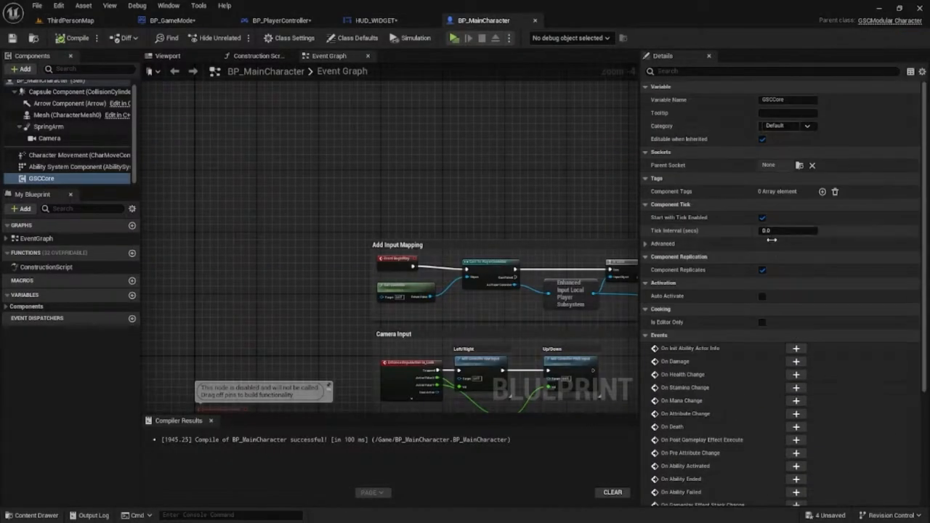
{"action": "left_click", "coordinate": [78, 166]}
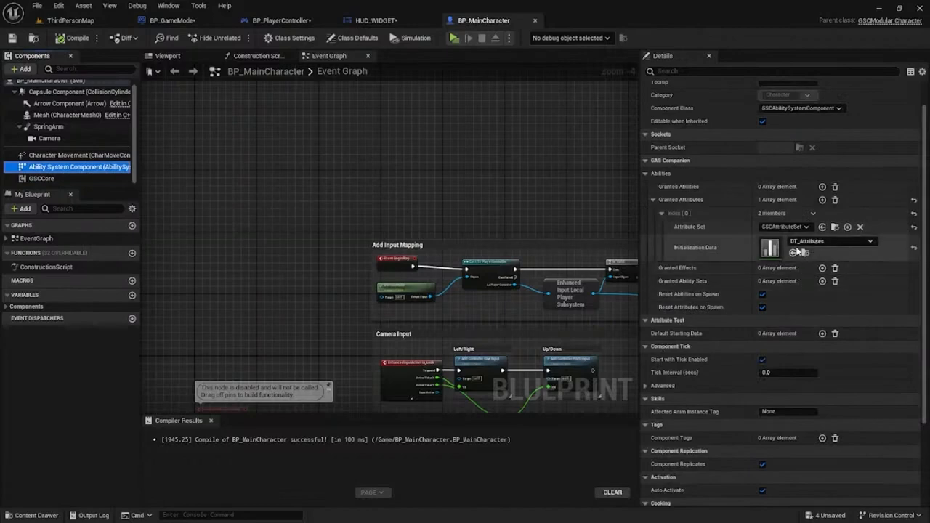
Review DT_Attributes (Health, Mana, Stamina rows and maximums), then return to HUD_WIDGET
{"action": "left_click", "coordinate": [70, 20]}
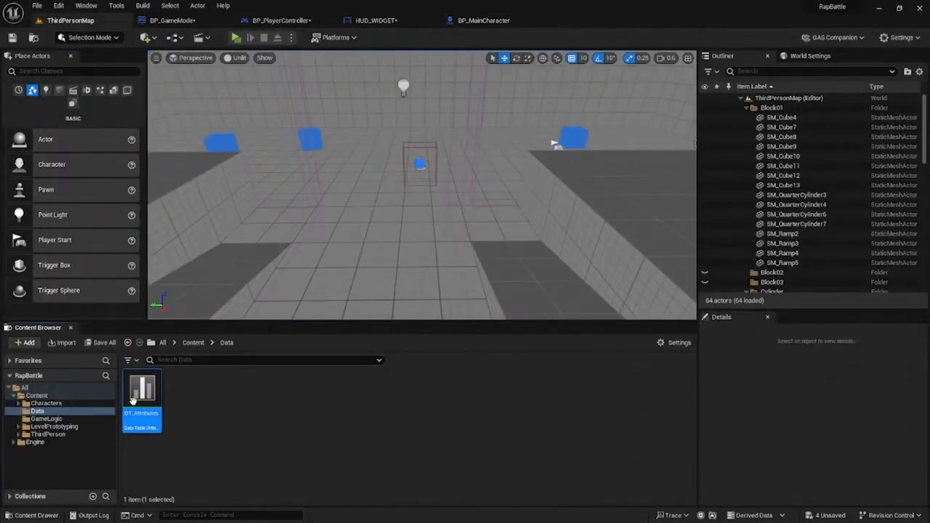
{"action": "double_click", "coordinate": [143, 389]}
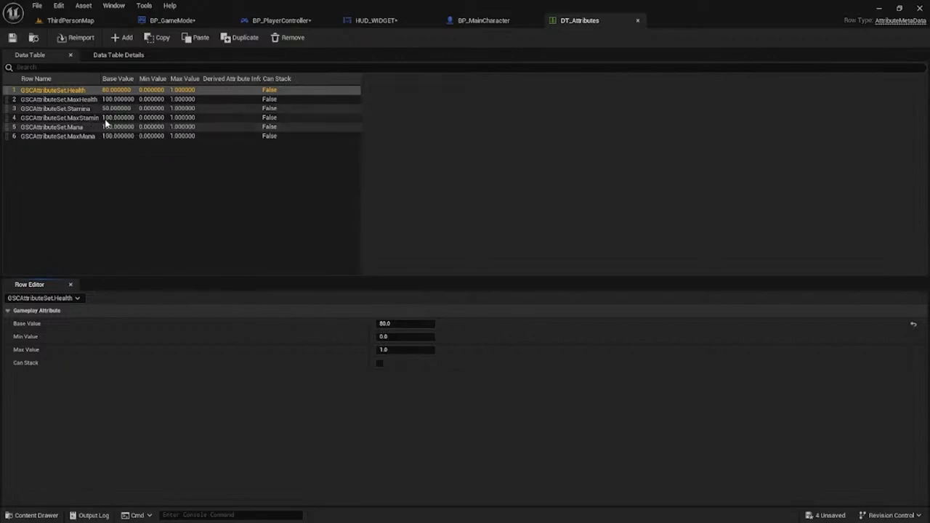
{"action": "left_click", "coordinate": [374, 20]}
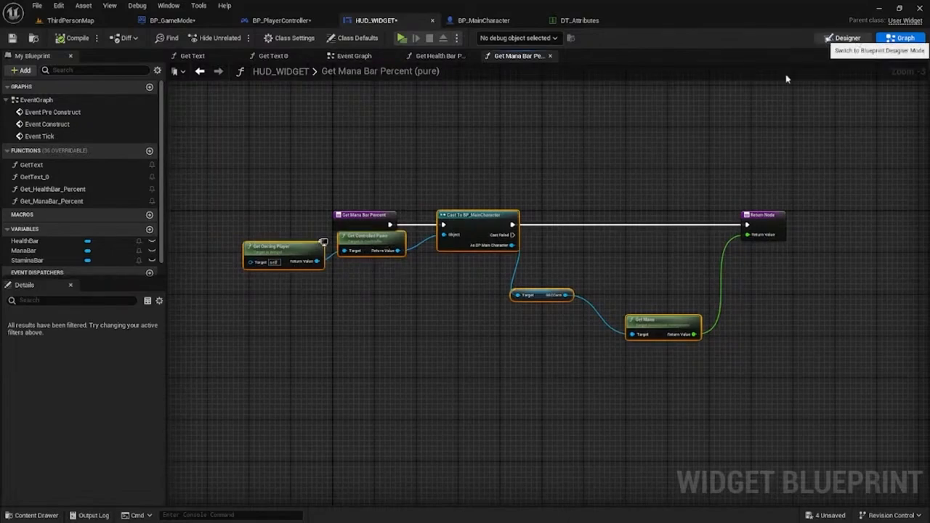
Build Get_ManaBar_Percent reading Mana via GSCCore, checking BP_MainCharacter and the player controller's widget graph
{"action": "left_click", "coordinate": [842, 38]}
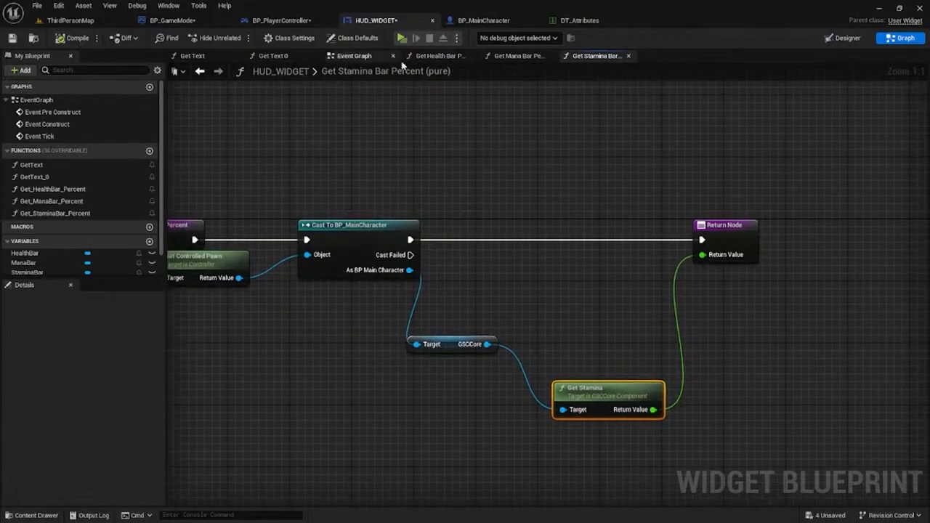
{"action": "left_click", "coordinate": [401, 37]}
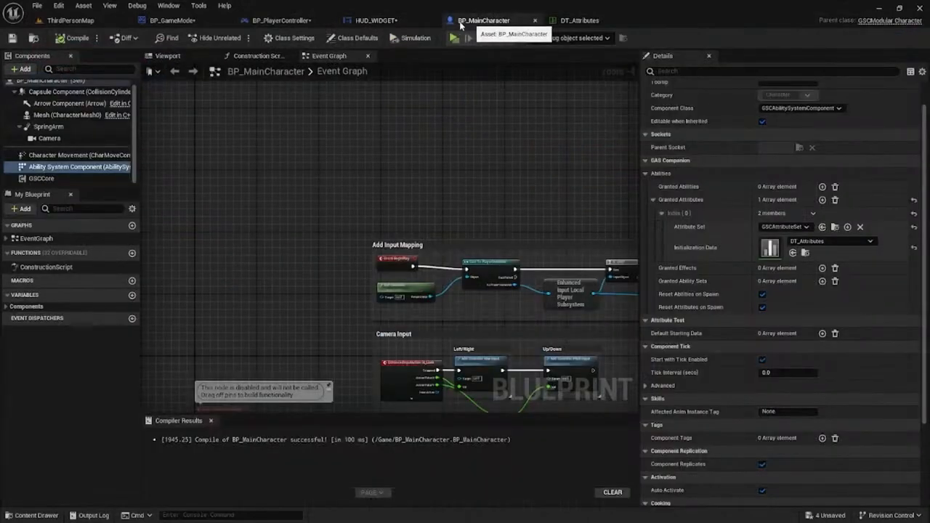
{"action": "left_click", "coordinate": [278, 21]}
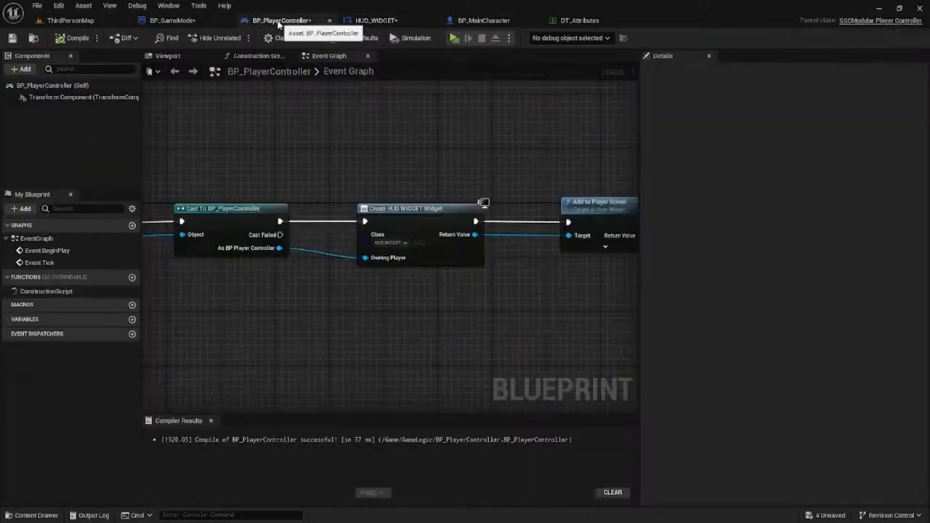
{"action": "left_click", "coordinate": [374, 20]}
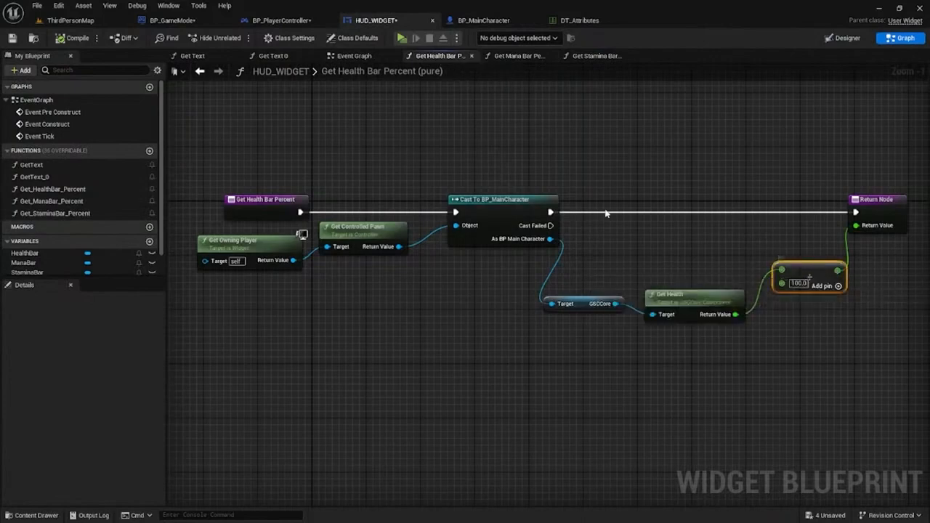
Build Get_StaminaBar_Percent reading Stamina via GSCCore, verifying base values in DT_Attributes
{"action": "left_click", "coordinate": [517, 55]}
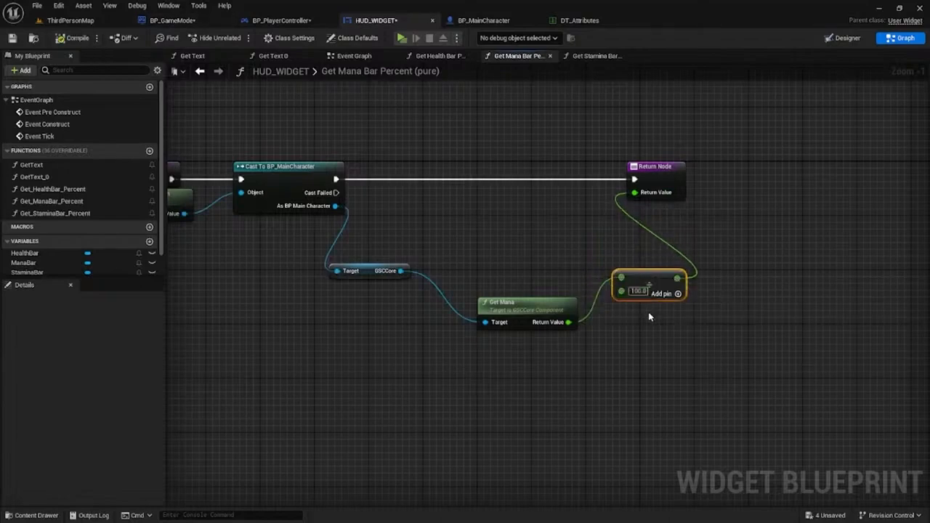
{"action": "left_click", "coordinate": [567, 20]}
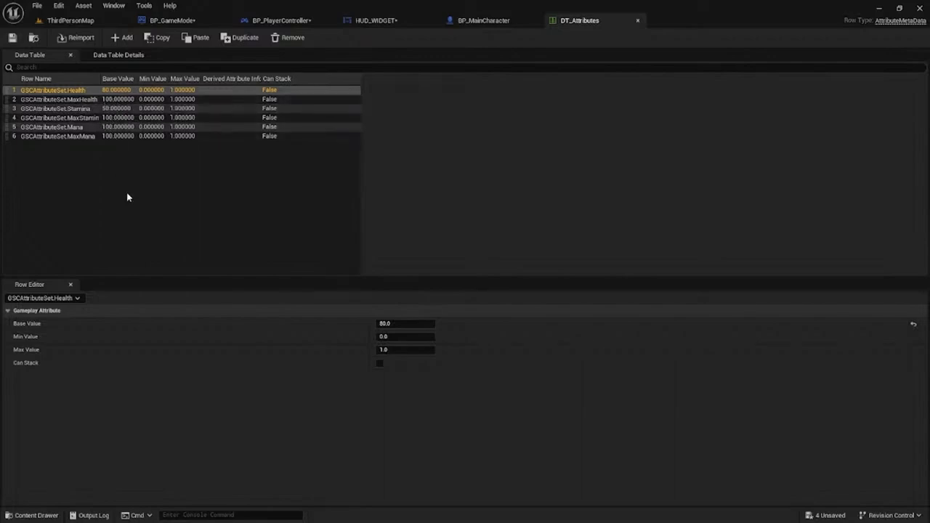
{"action": "left_click", "coordinate": [375, 20]}
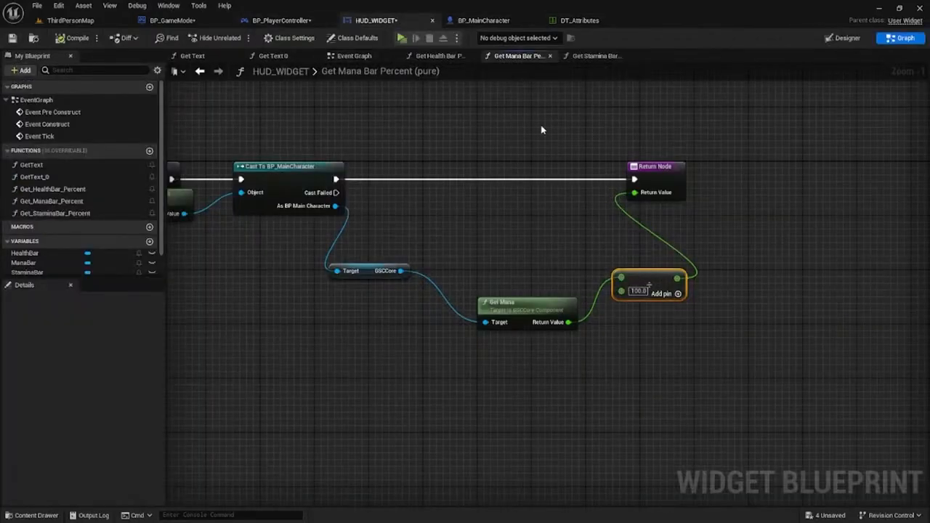
{"action": "left_click", "coordinate": [595, 55]}
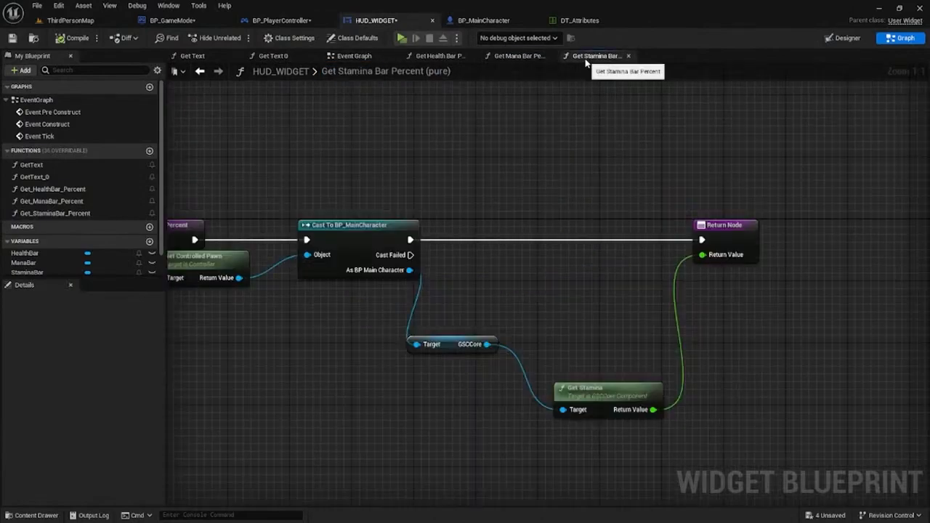